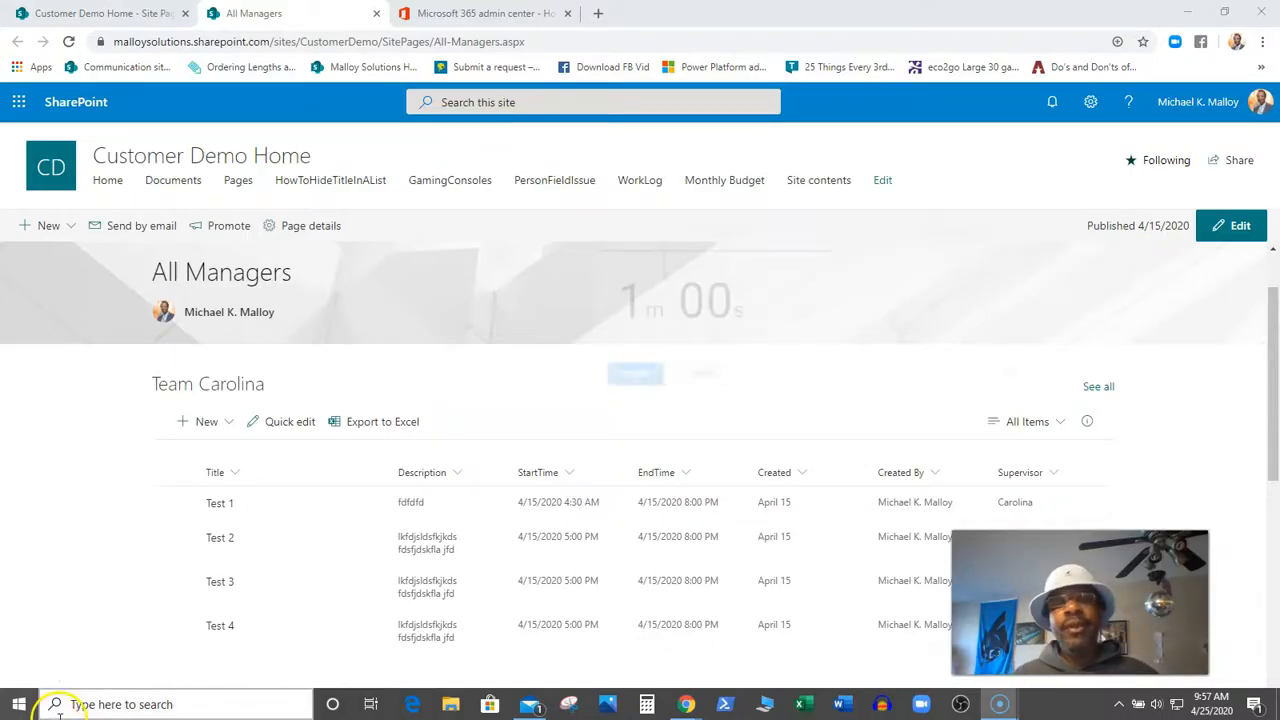
Open the All Managers page in edit mode
left_click(635, 373)
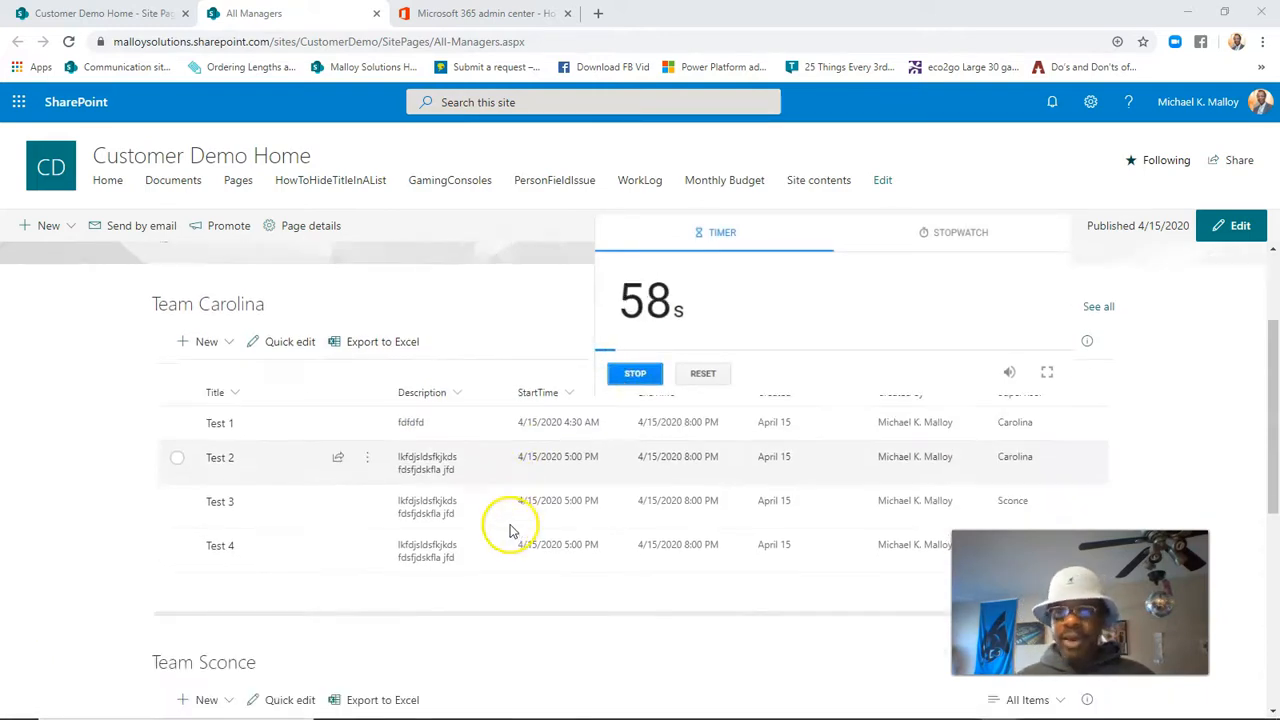
scroll("down", 3)
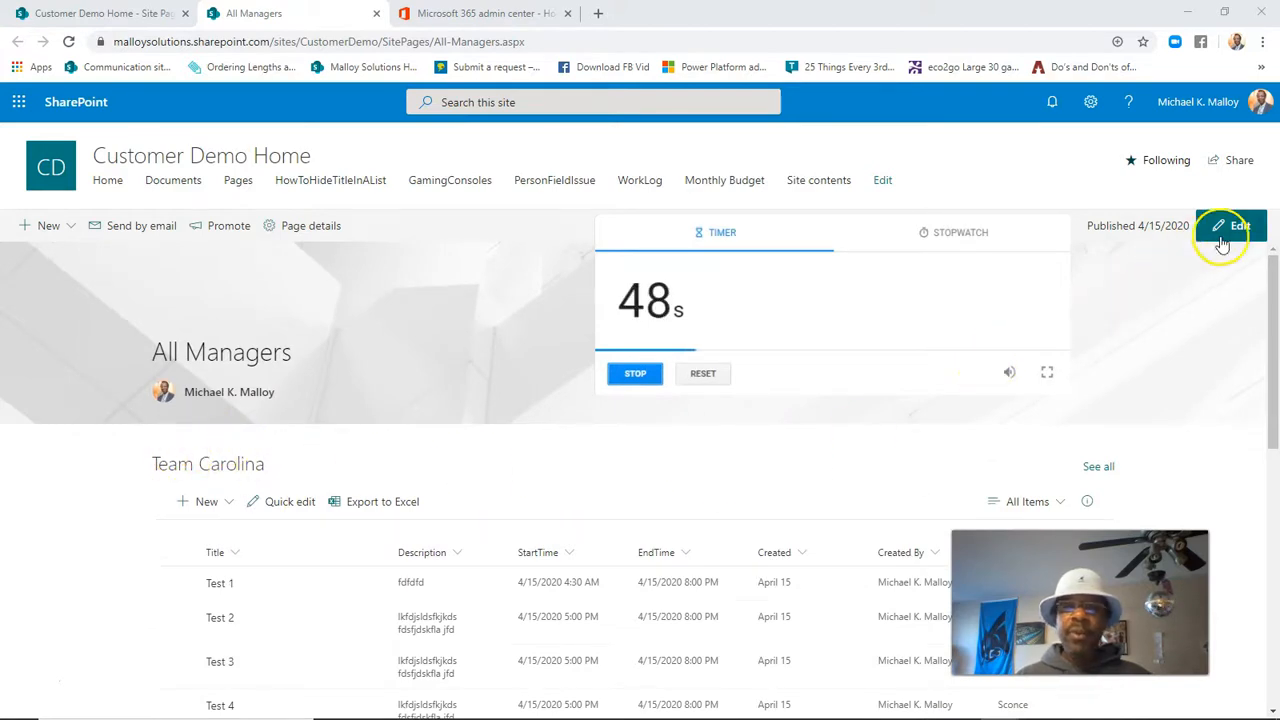
left_click(1238, 225)
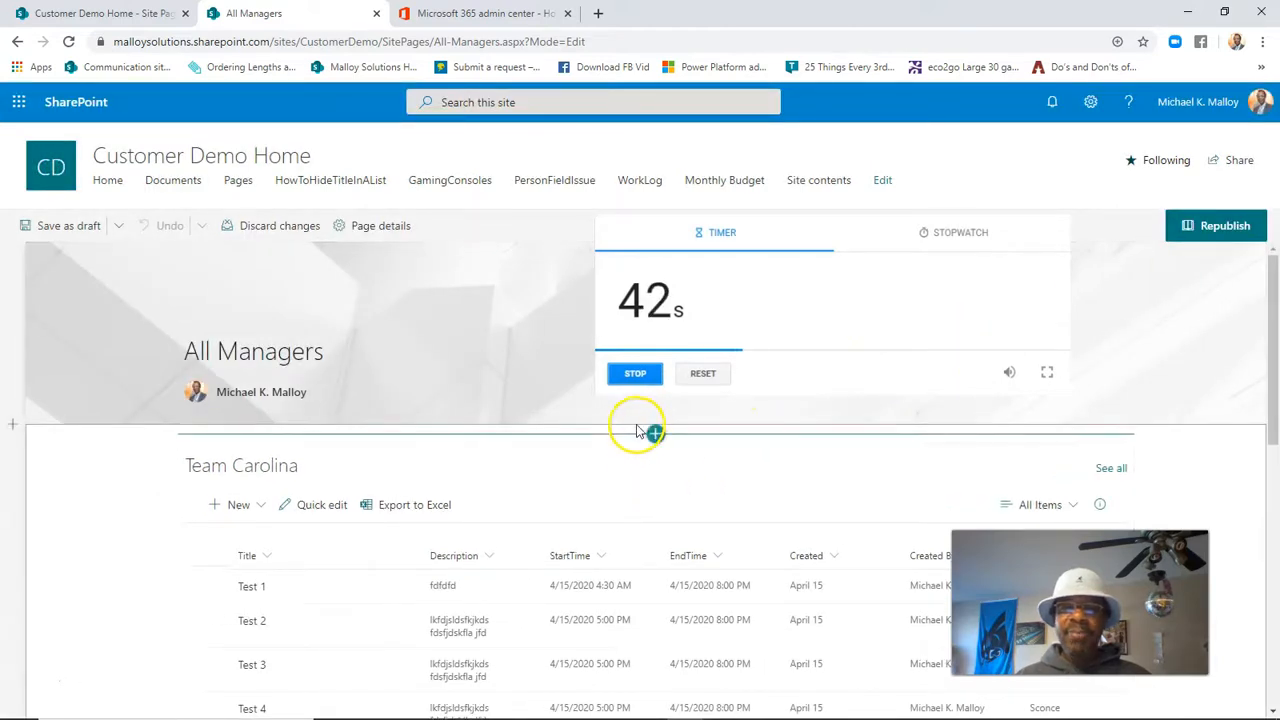
mouse_move(654, 435)
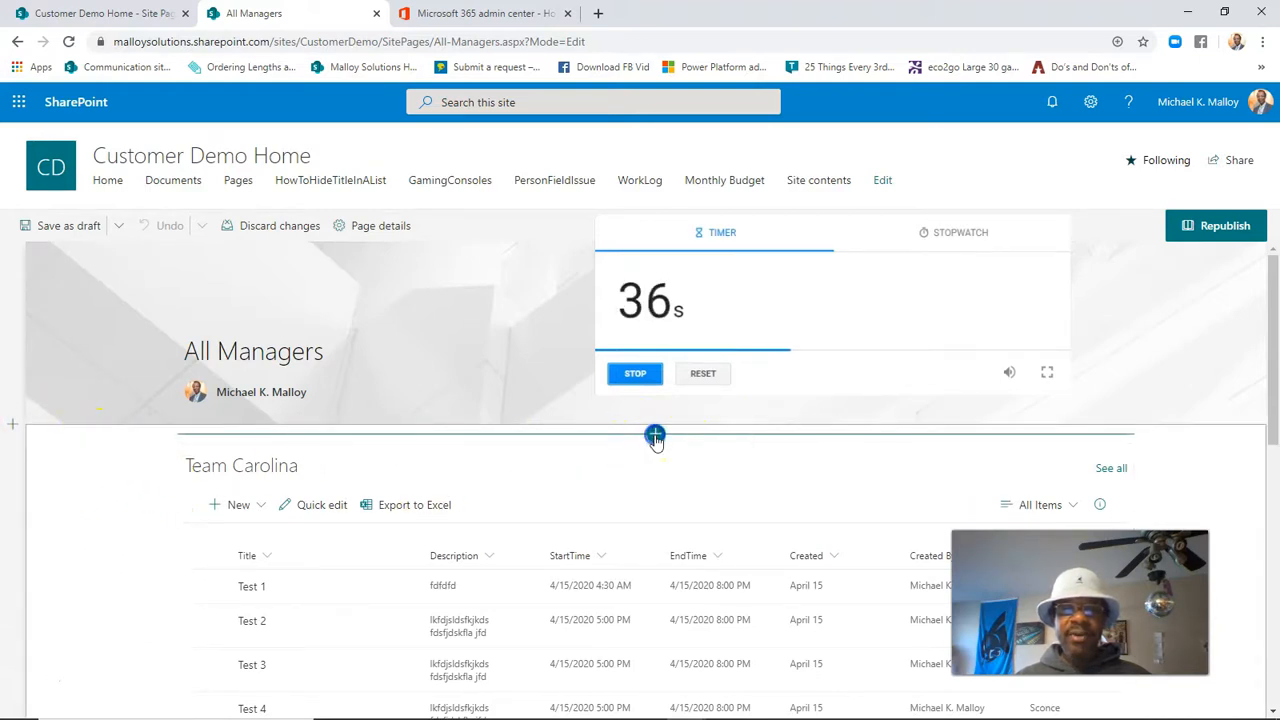
Insert a text block reading 'Go Carolina Panthers!!!' above the Team Carolina list
left_click(655, 437)
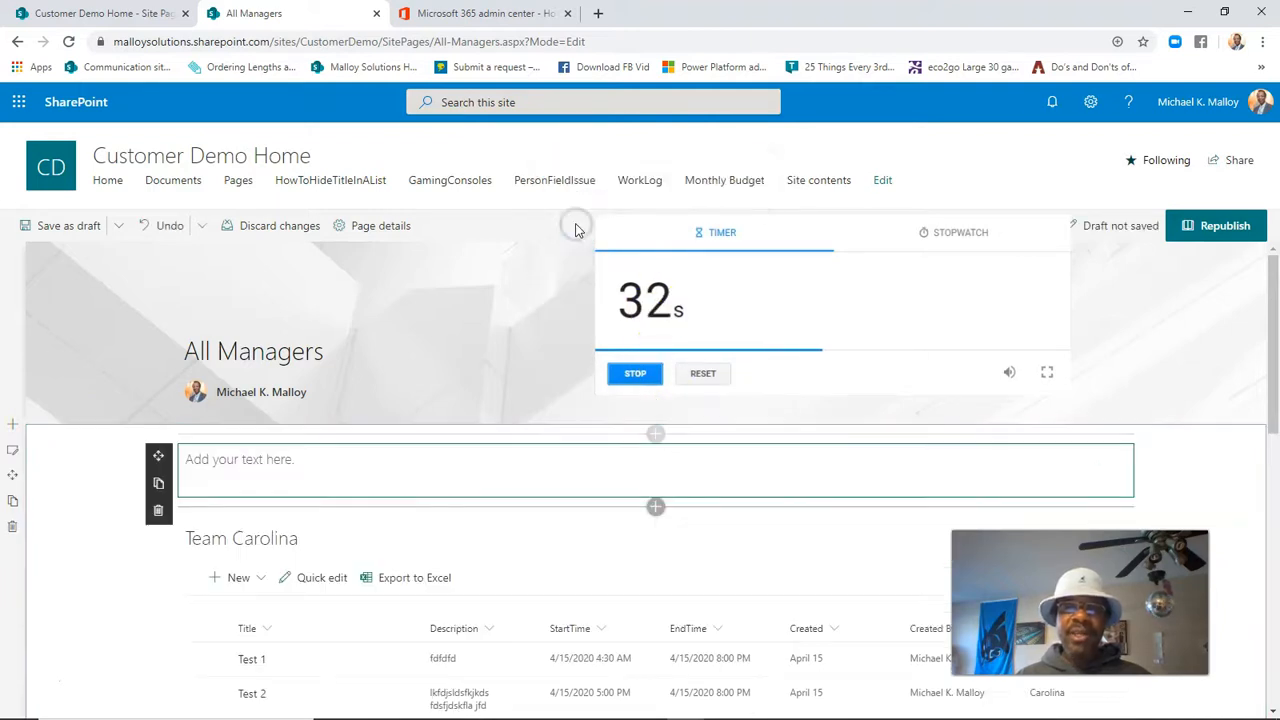
left_click(655, 470)
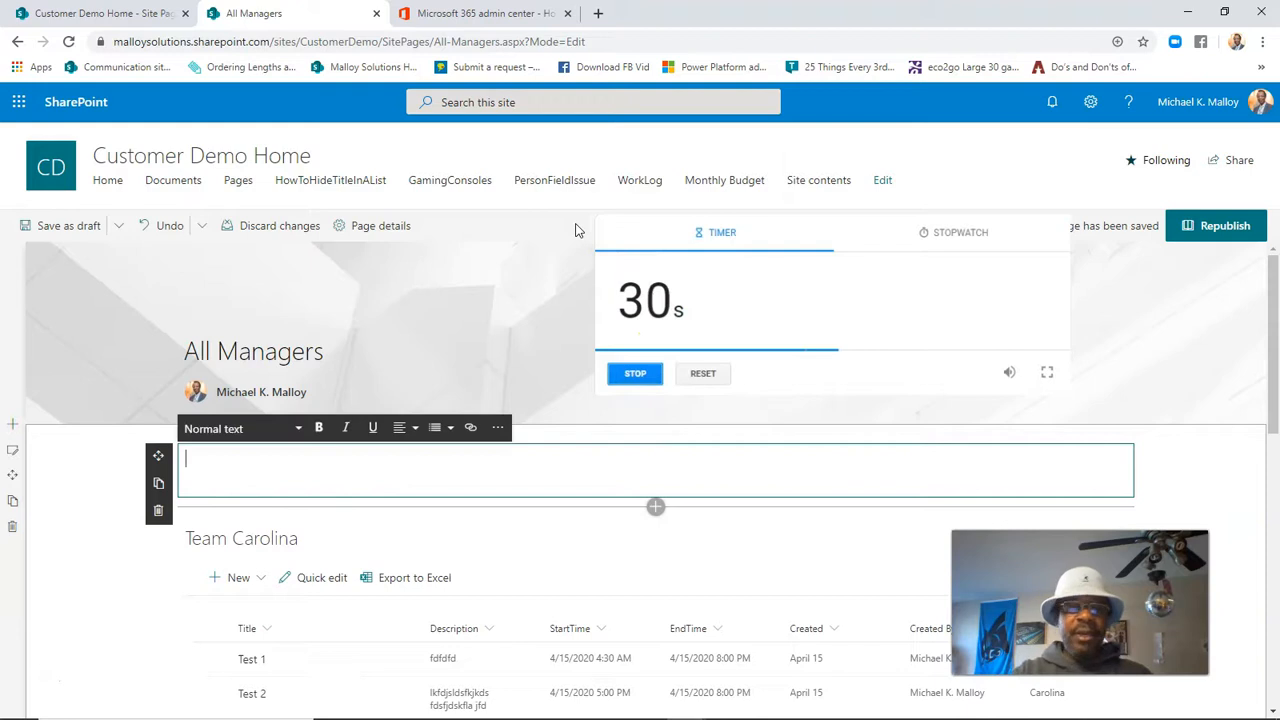
type("Go CA")
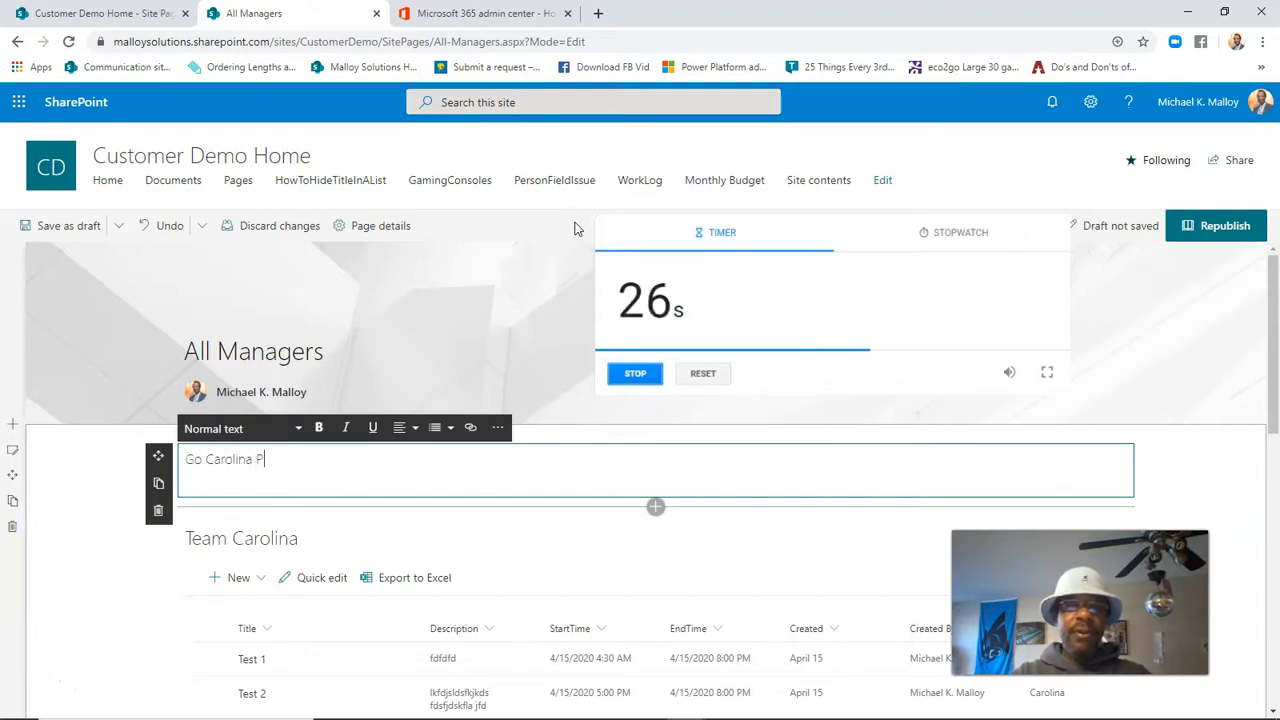
type("anthers!!!")
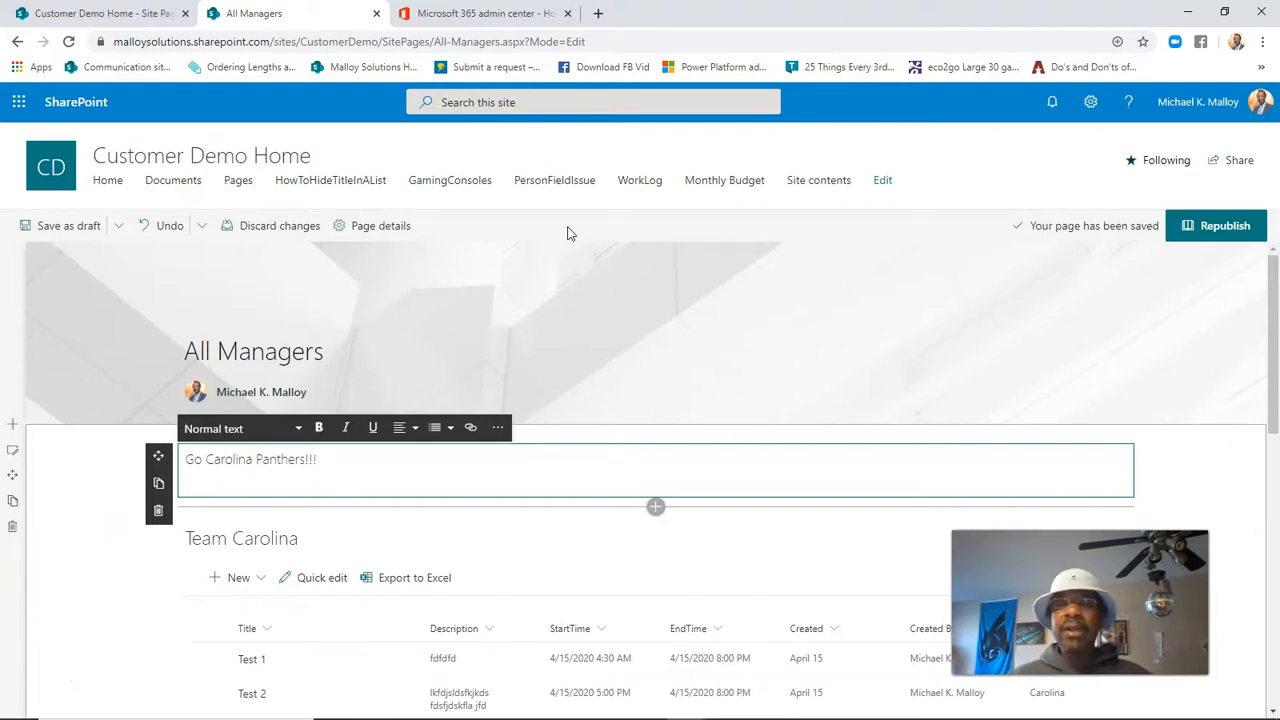
mouse_move(359, 545)
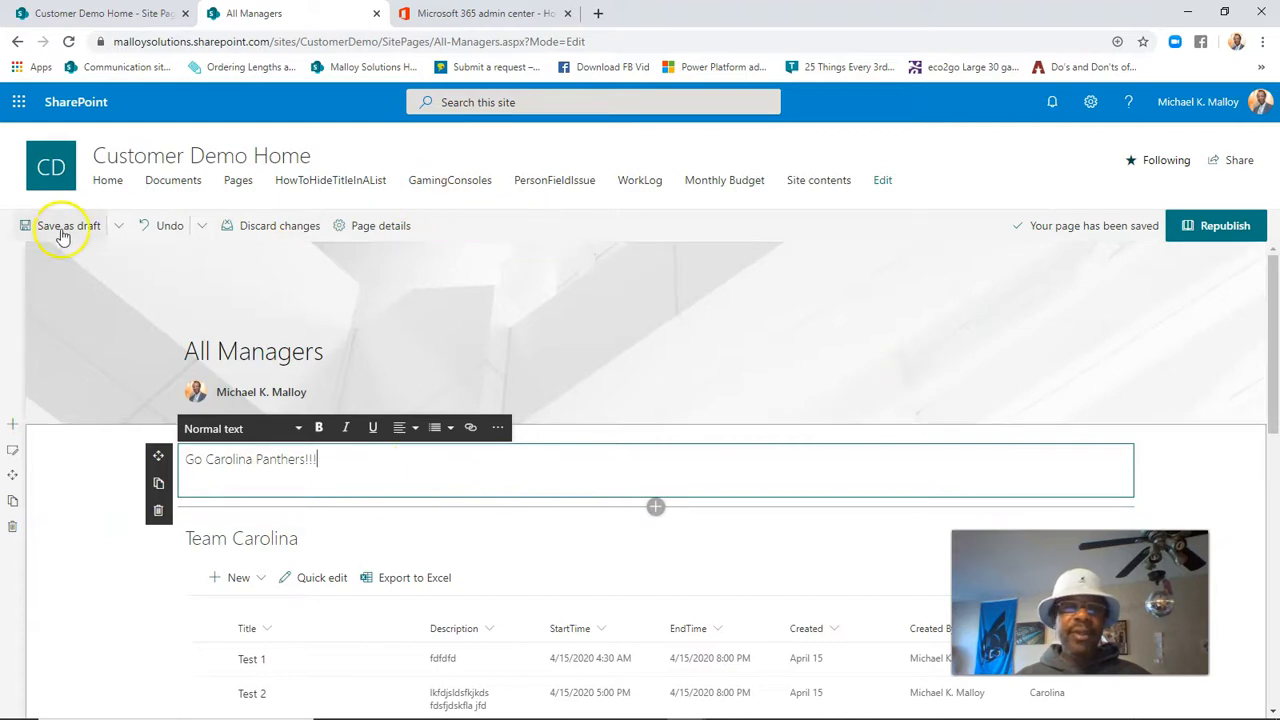
Save the page as a draft, then reopen it for editing and review the sections
left_click(68, 225)
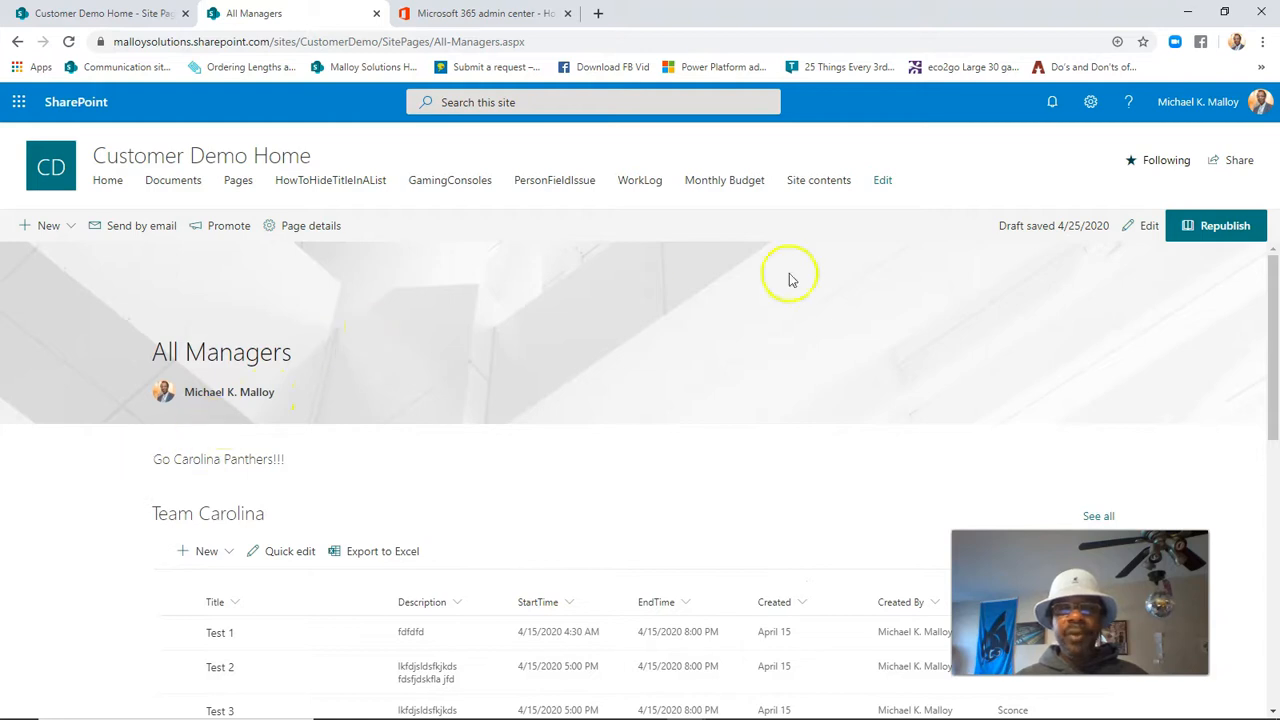
left_click(1148, 225)
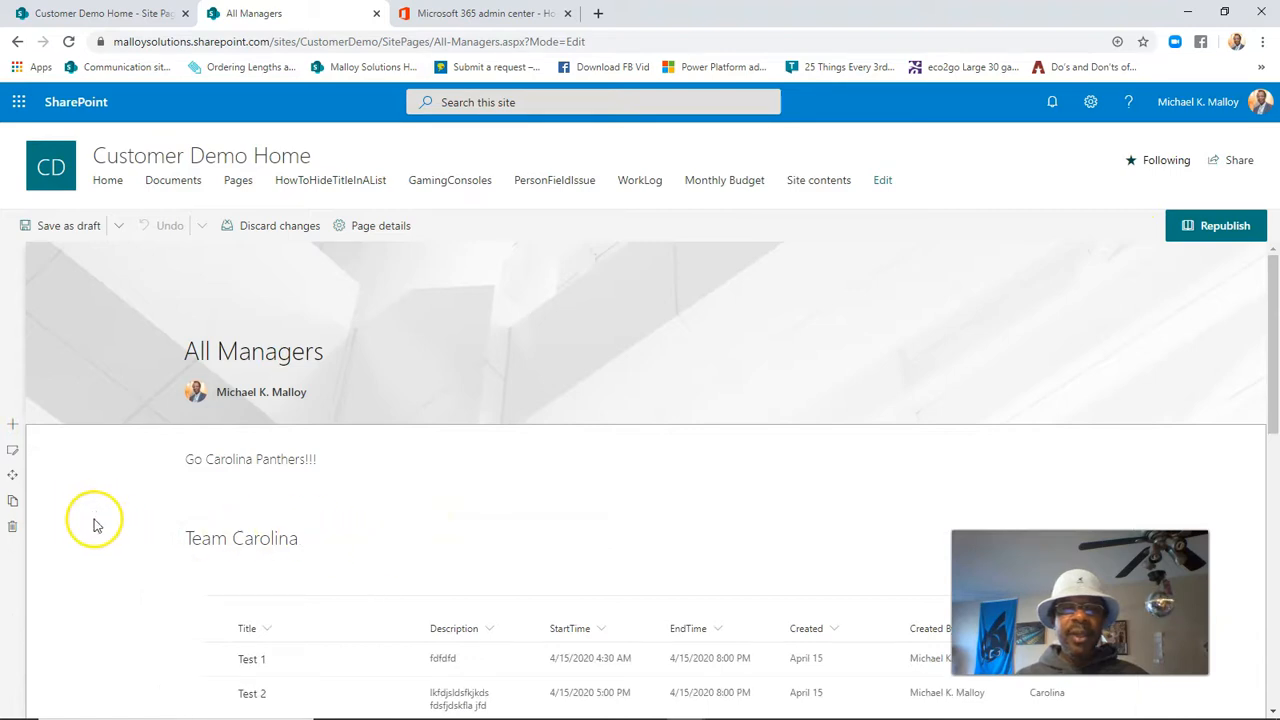
scroll("down", 3)
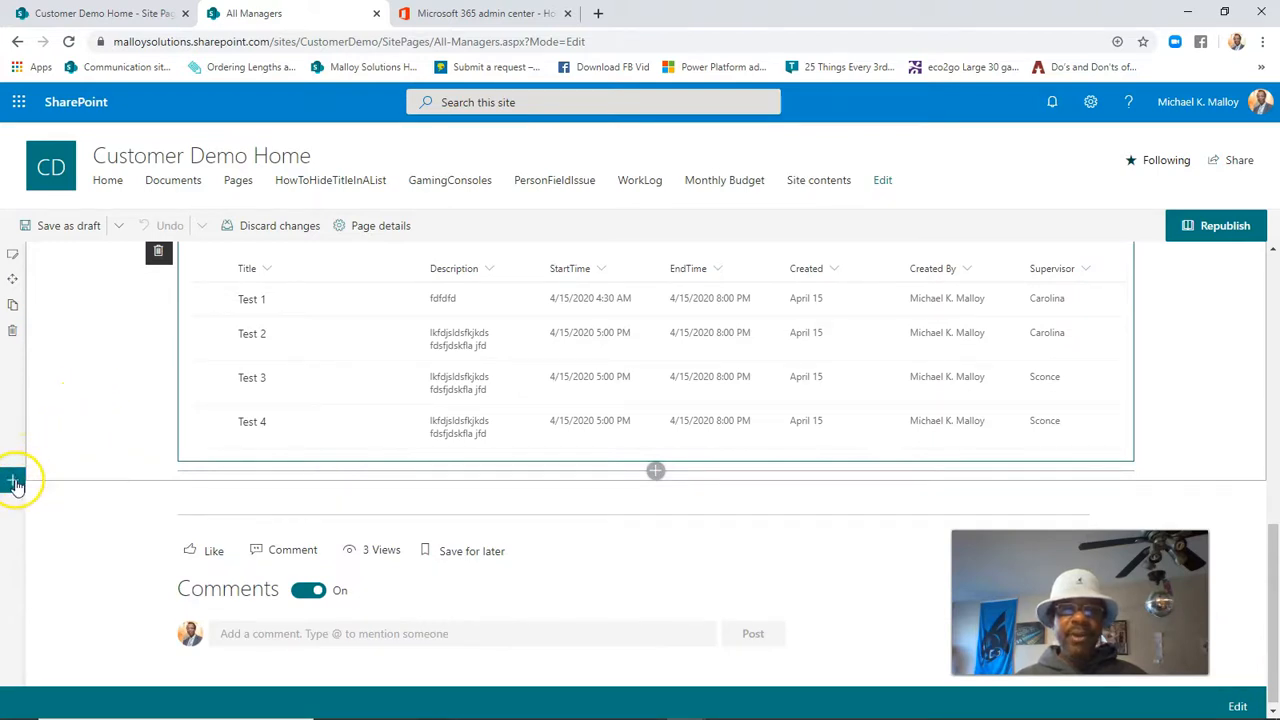
mouse_move(178, 447)
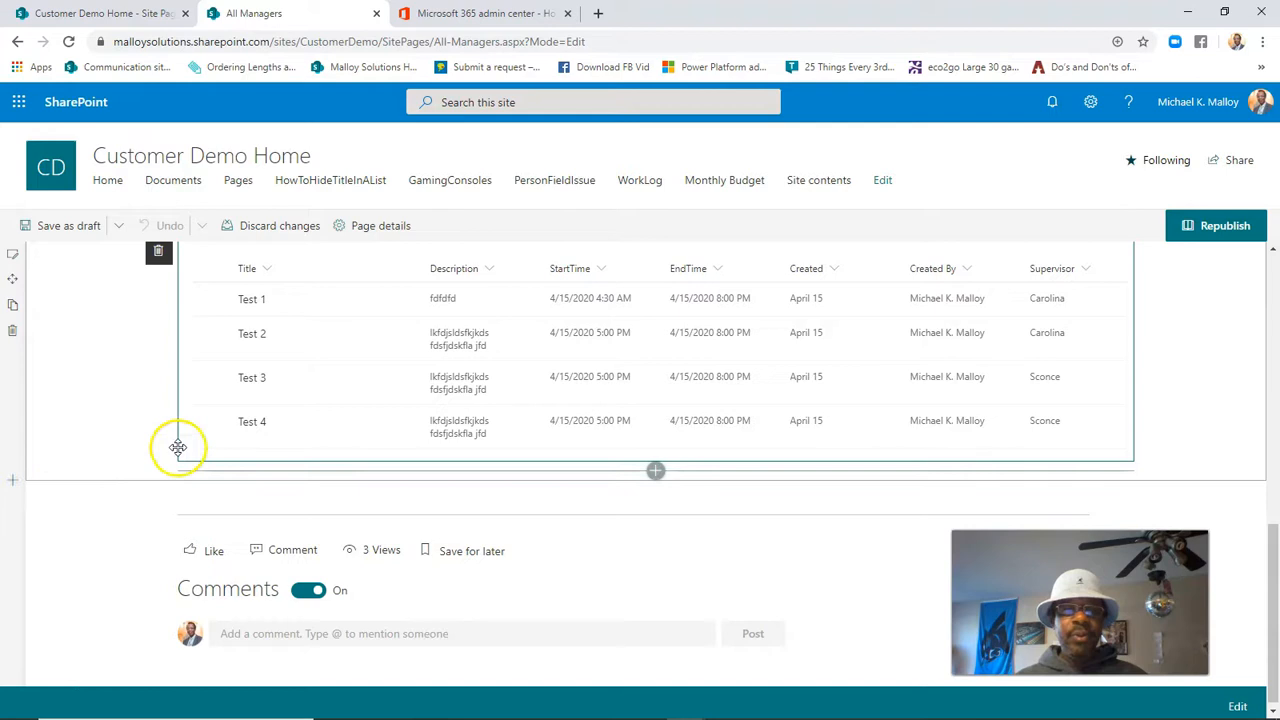
mouse_move(128, 574)
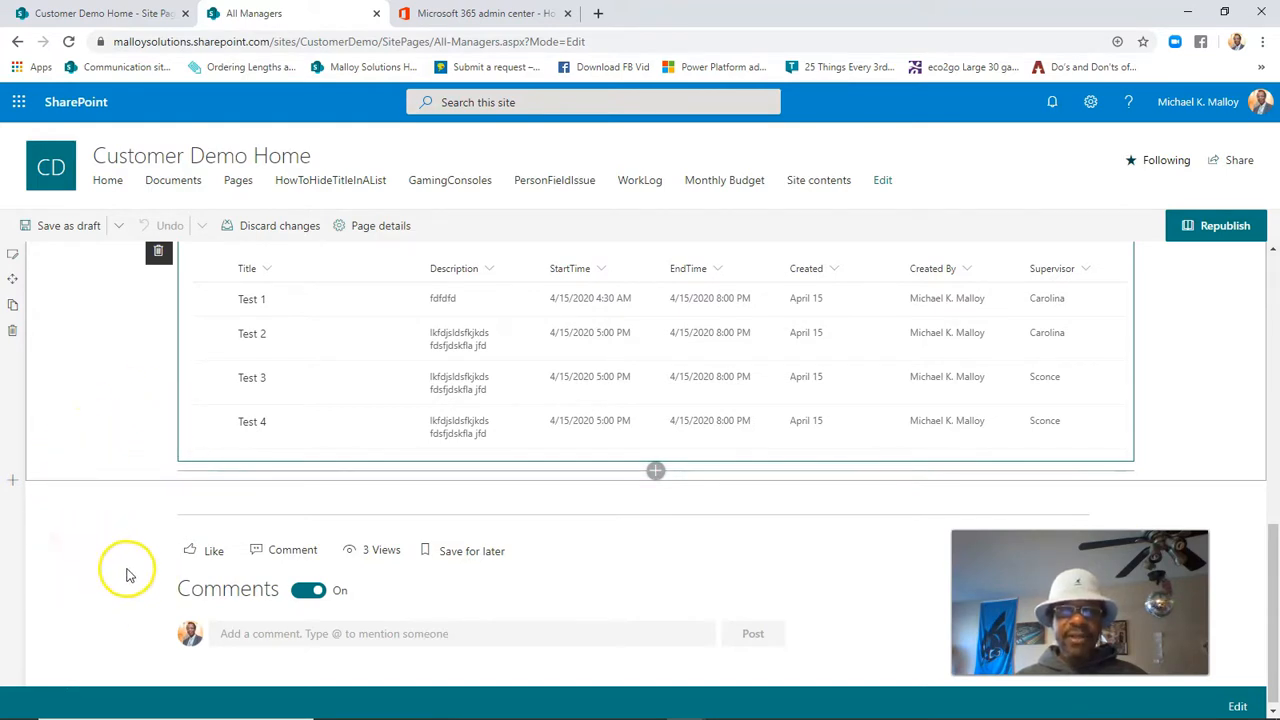
mouse_move(113, 596)
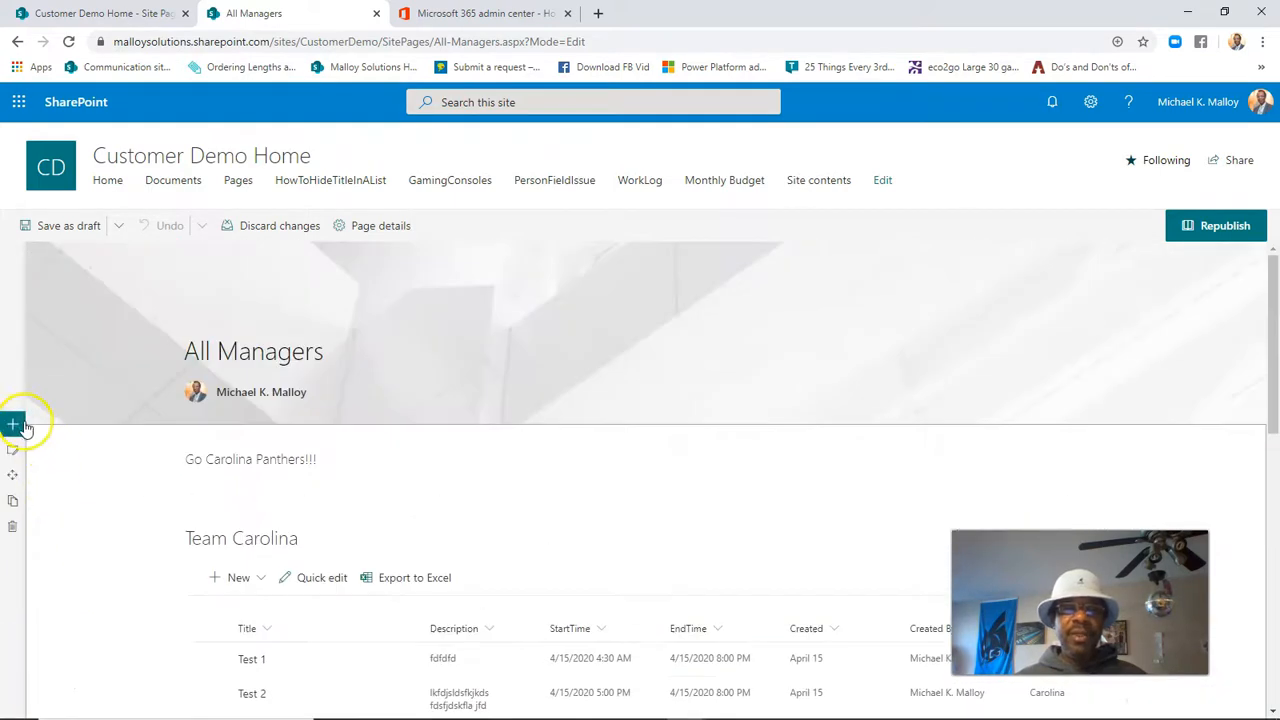
mouse_move(13, 425)
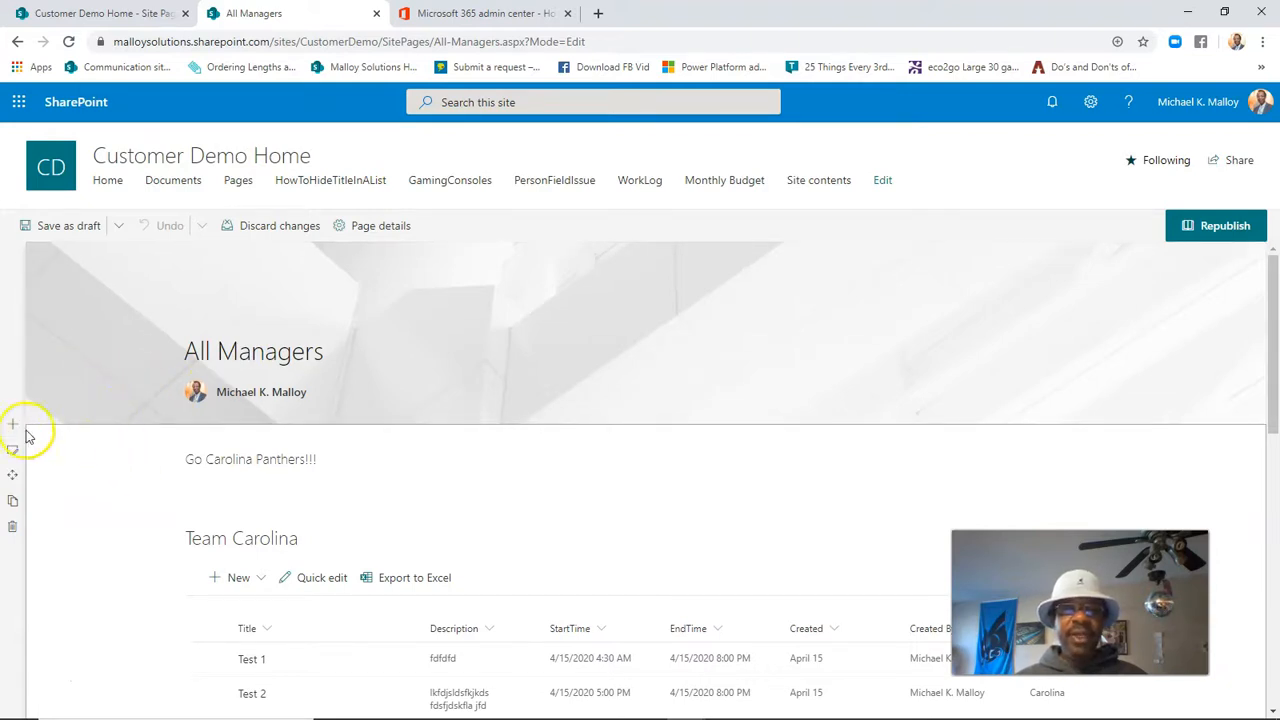
Add a vertical section beside the Panthers text and Team Carolina list
left_click(13, 425)
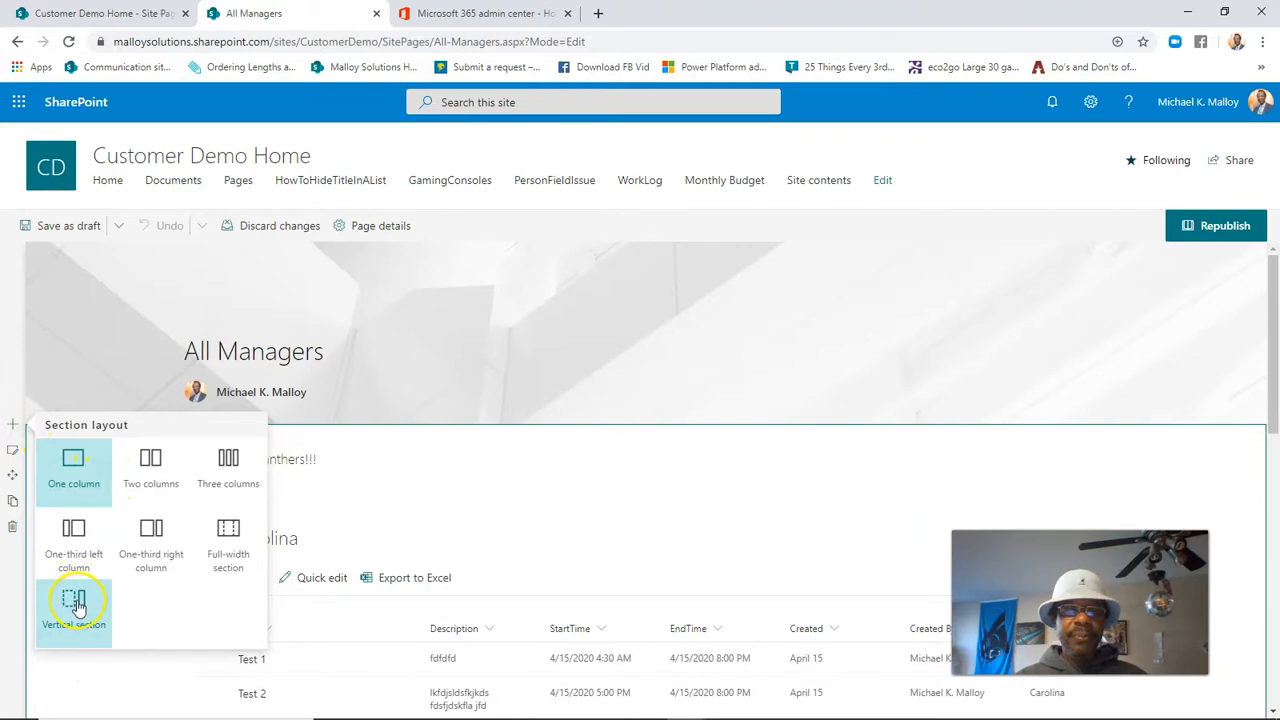
left_click(73, 610)
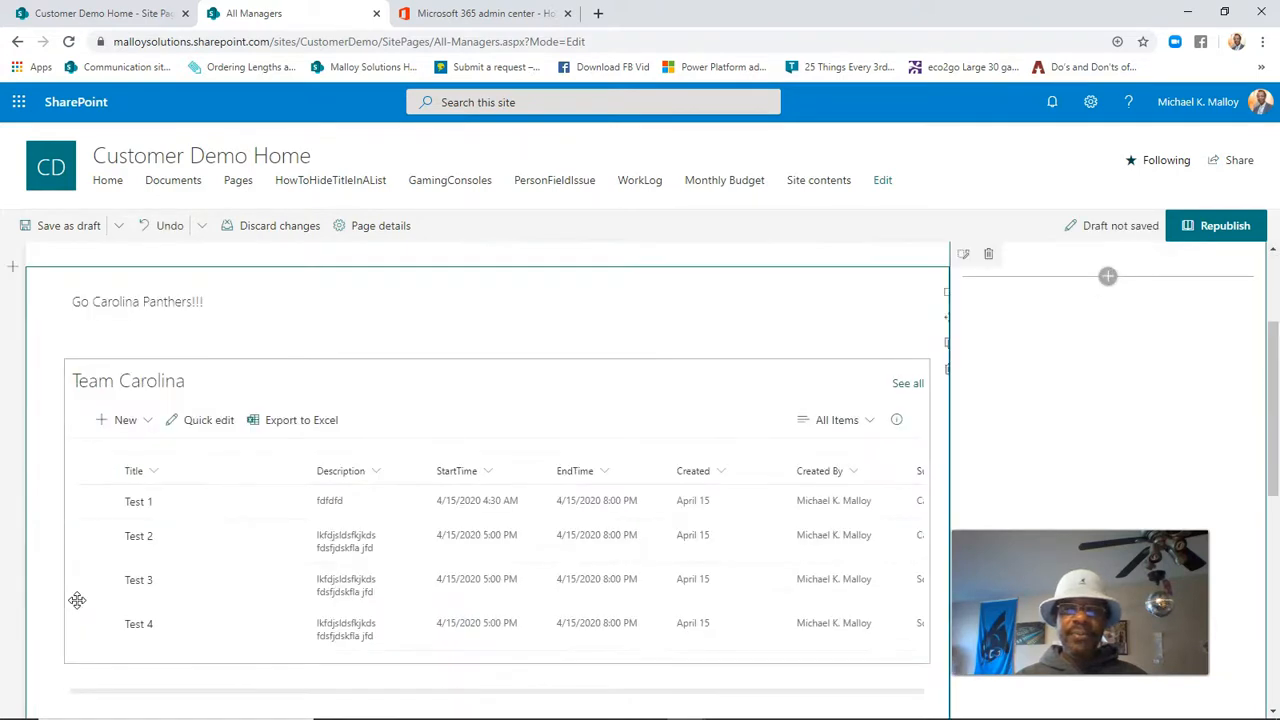
scroll("down", 3)
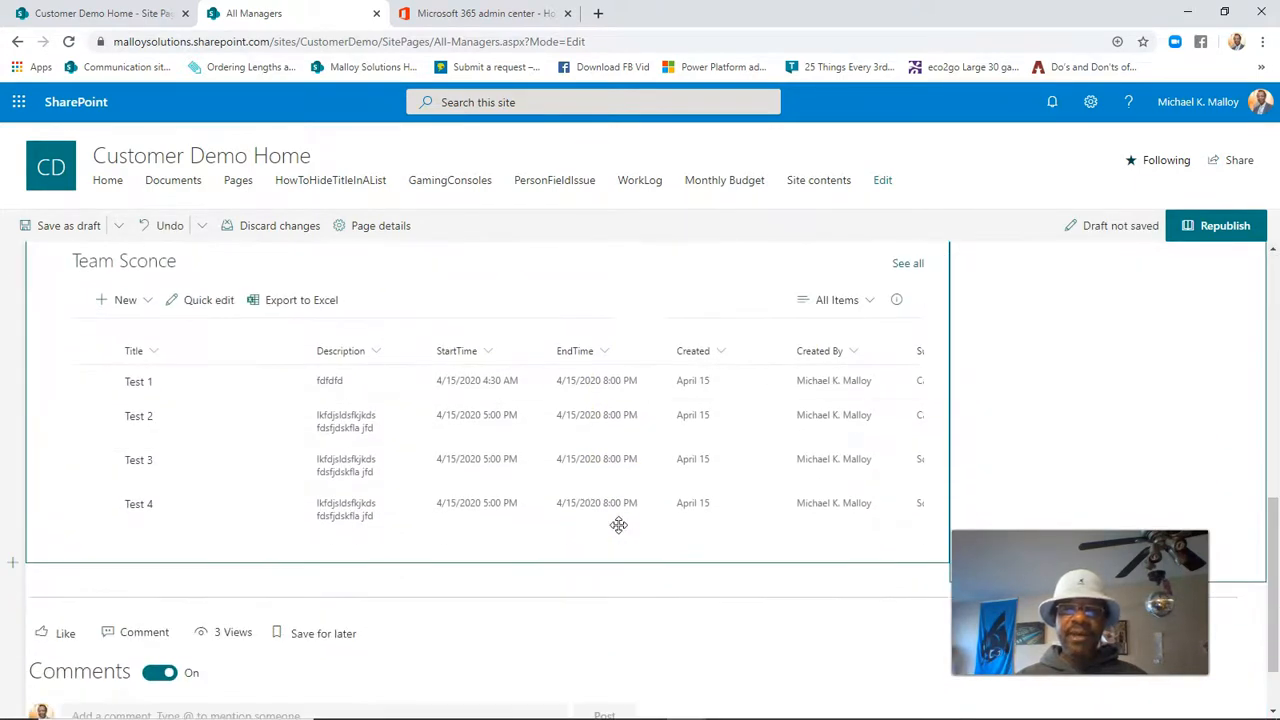
scroll("down", 3)
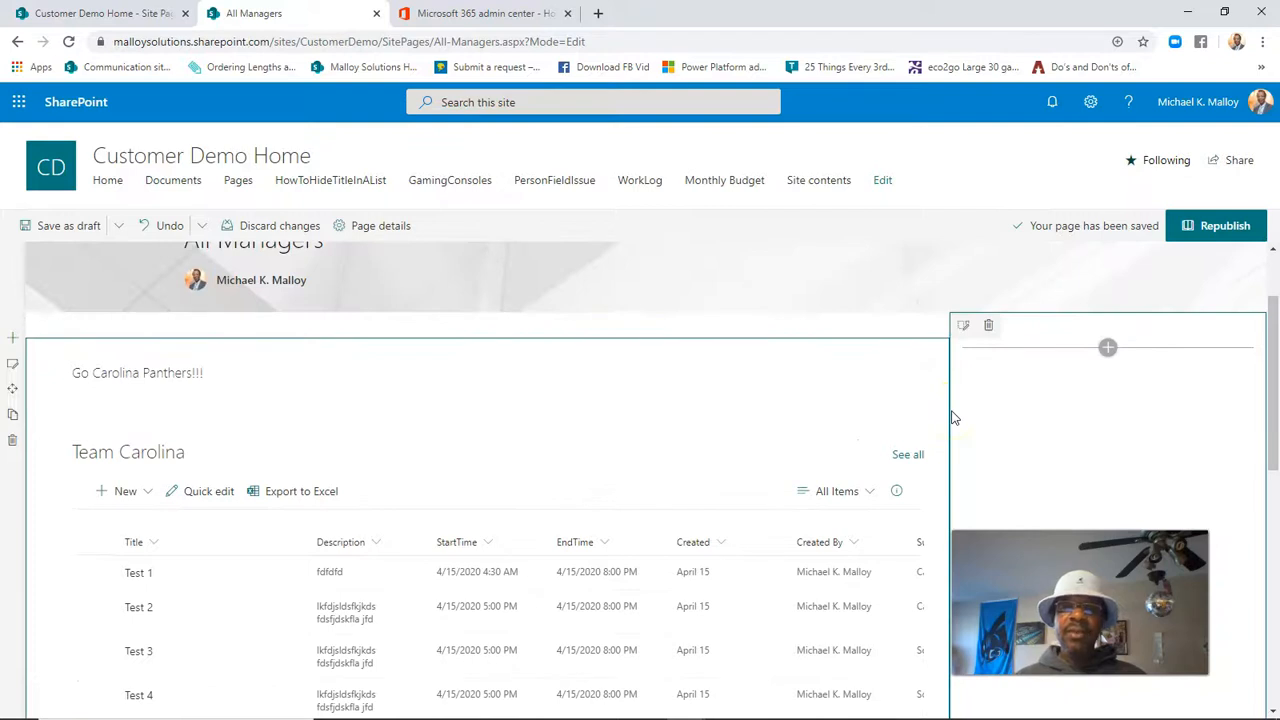
mouse_move(1080, 400)
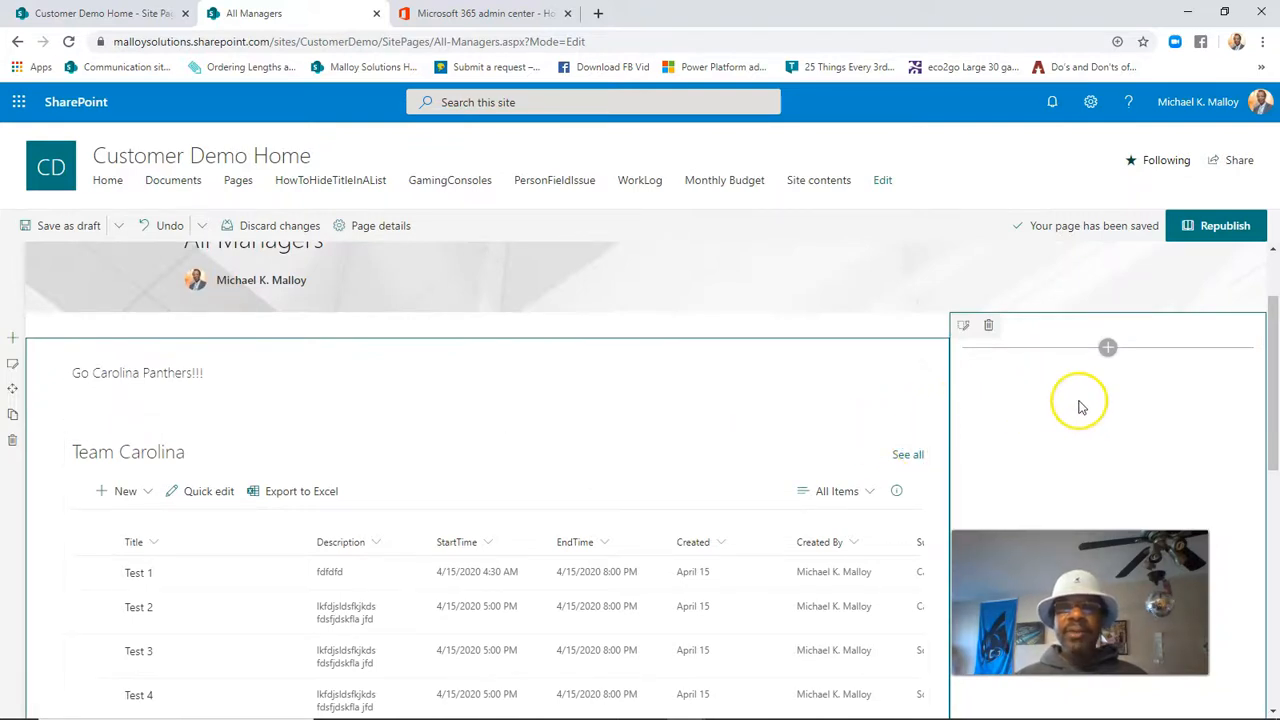
scroll("down", 3)
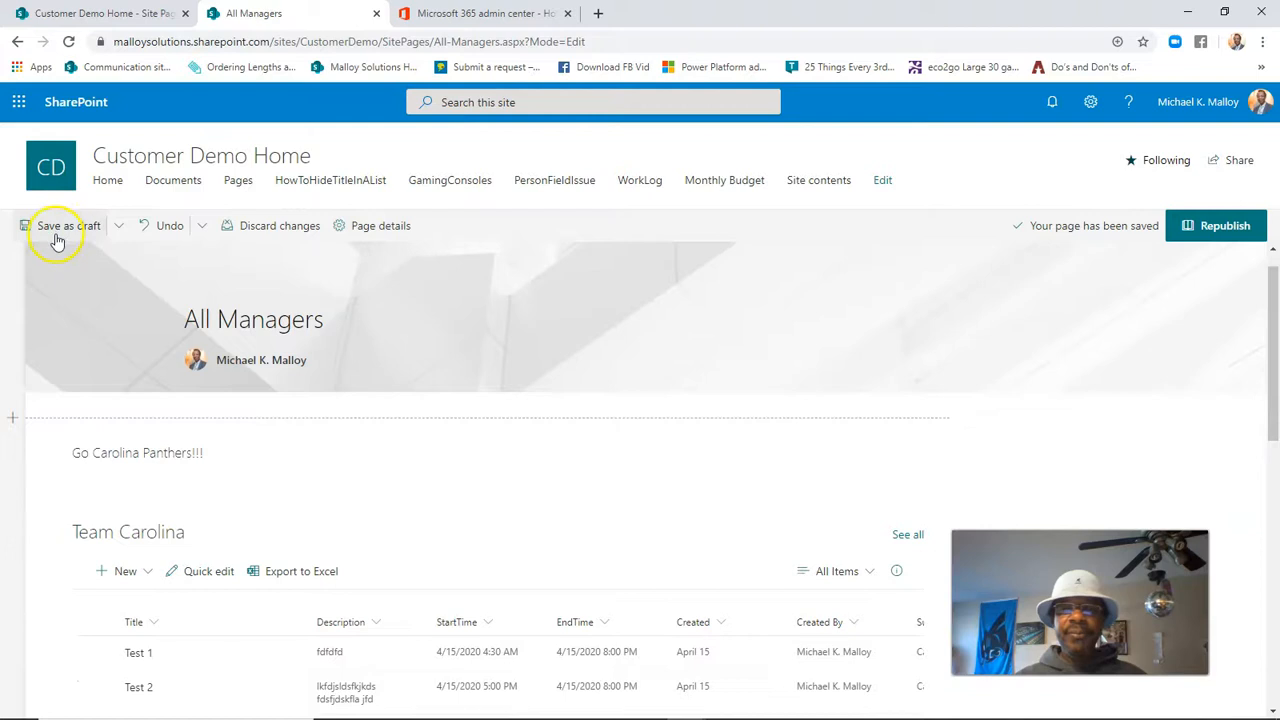
Save the draft again and return the All Managers page to editing
left_click(58, 225)
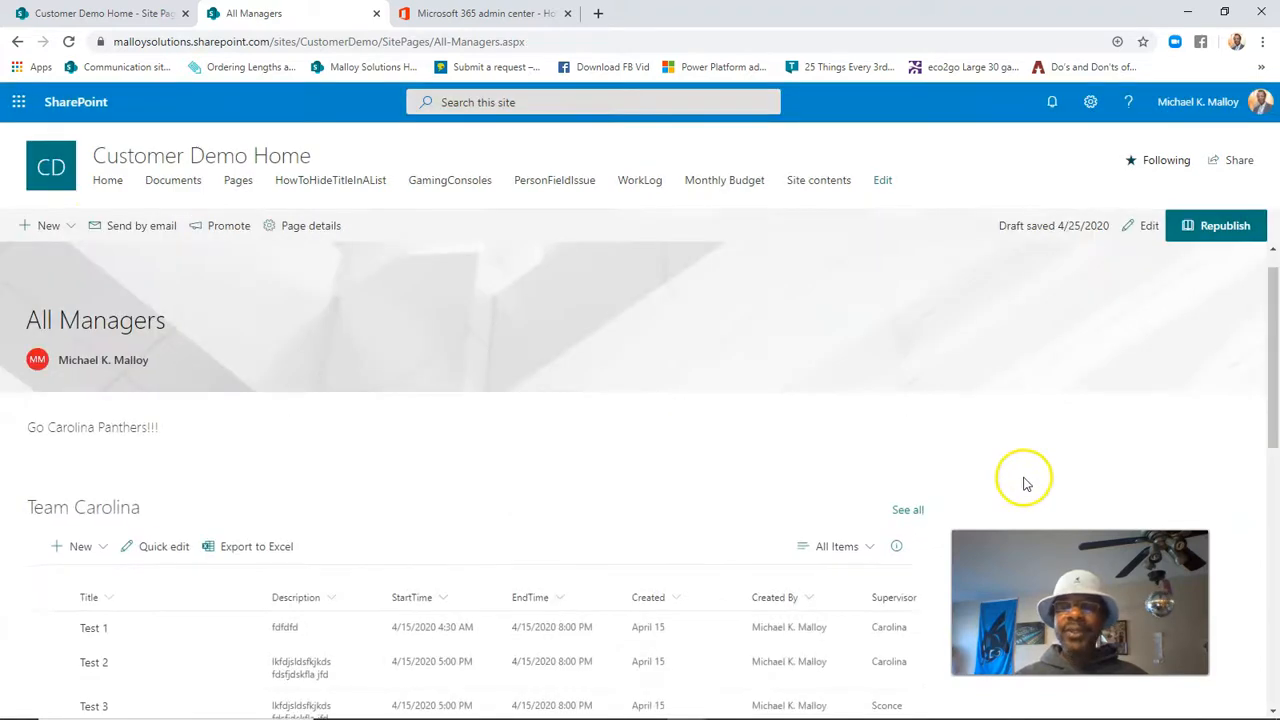
scroll("down", 3)
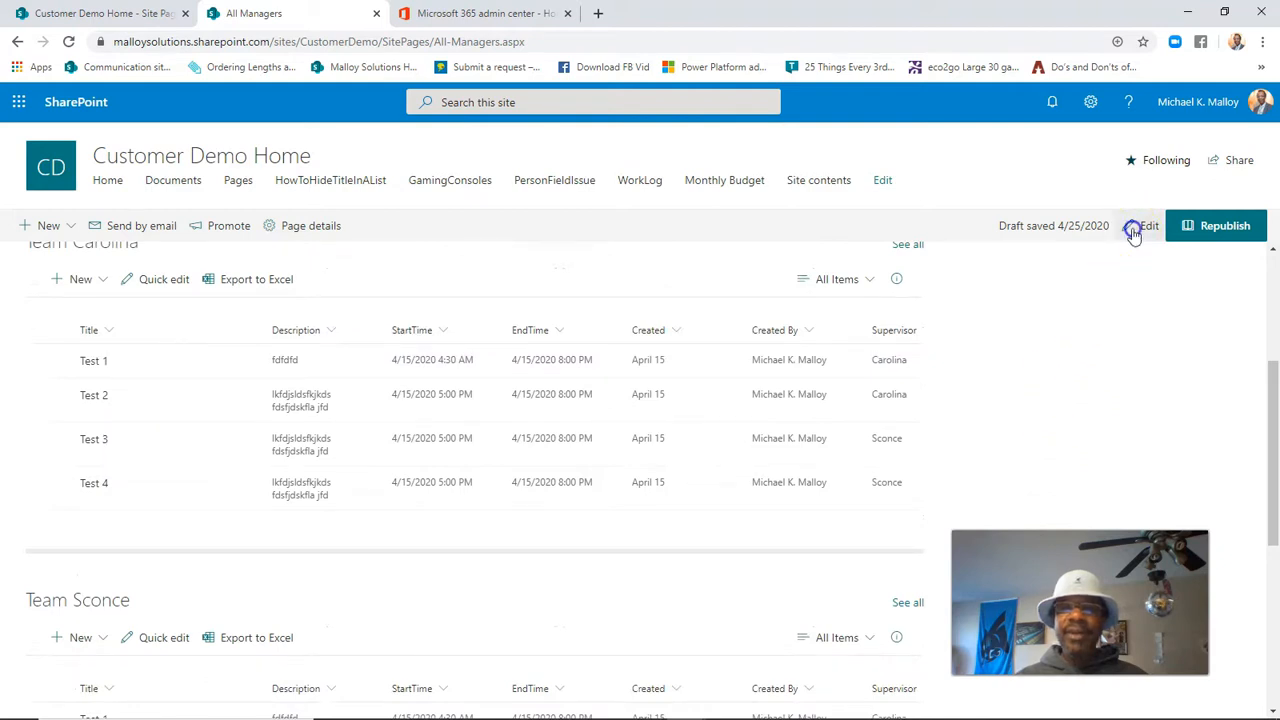
left_click(1145, 225)
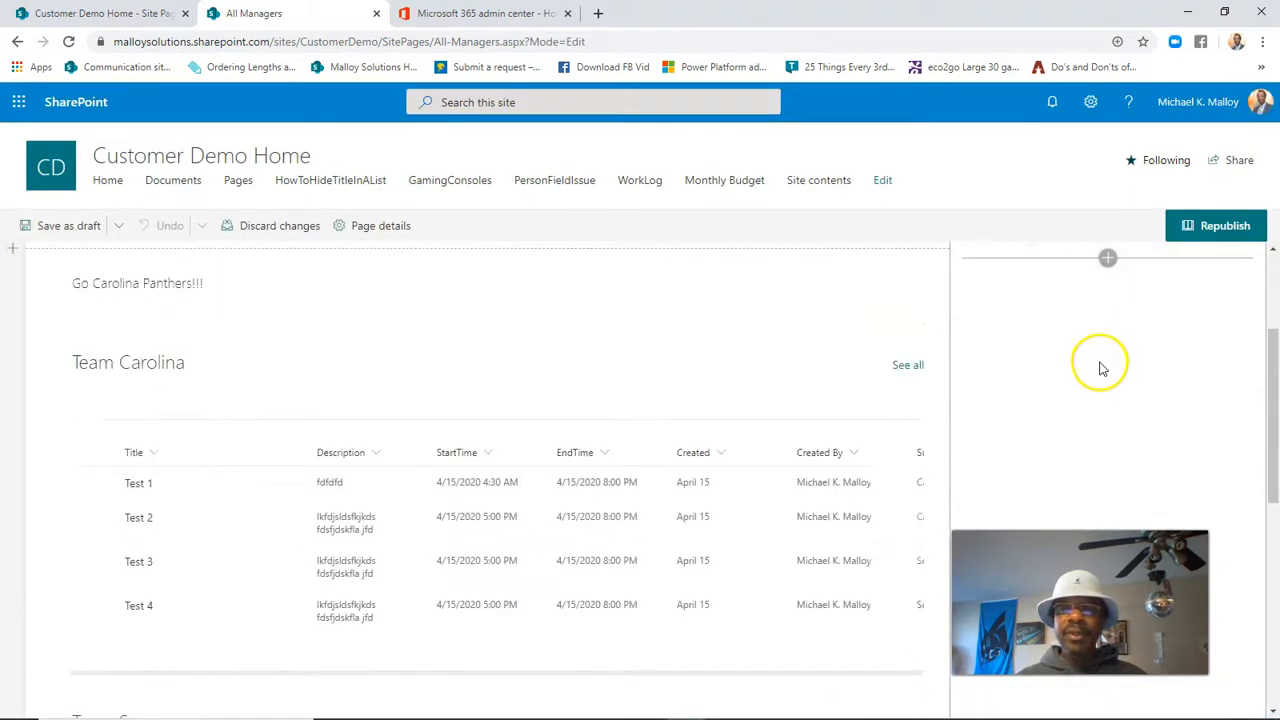
scroll("down", 3)
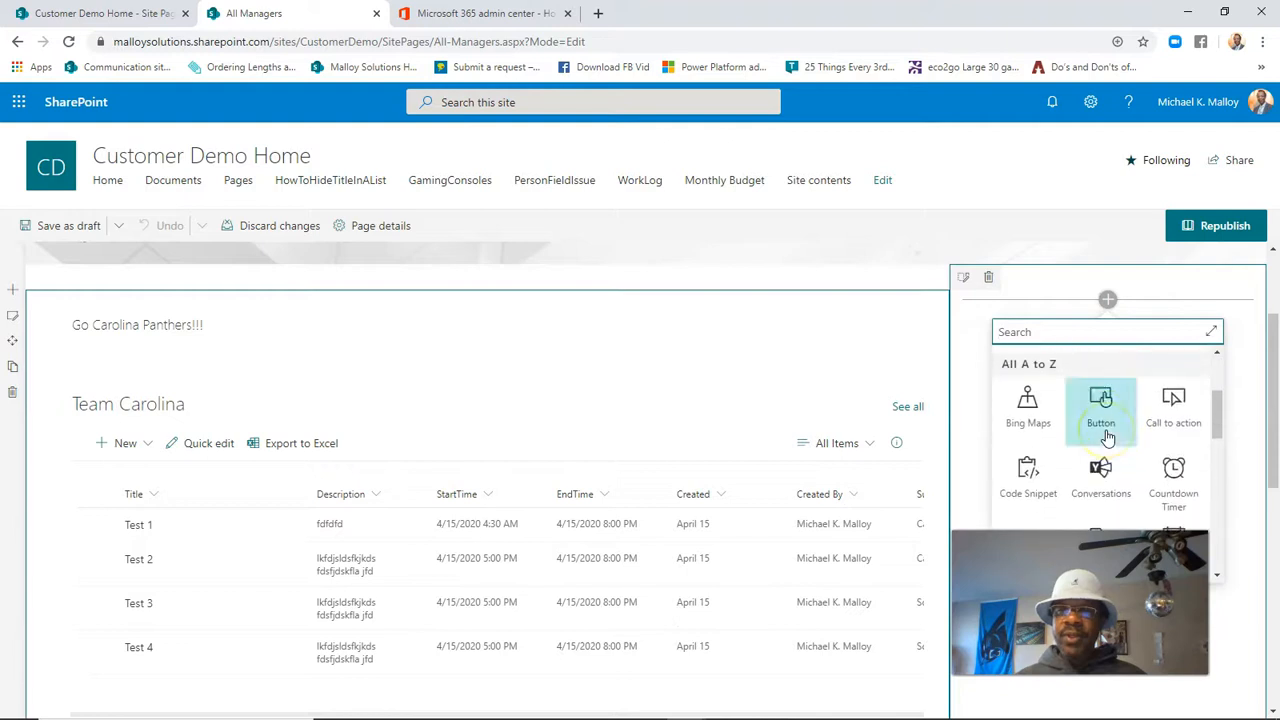
scroll("down", 3)
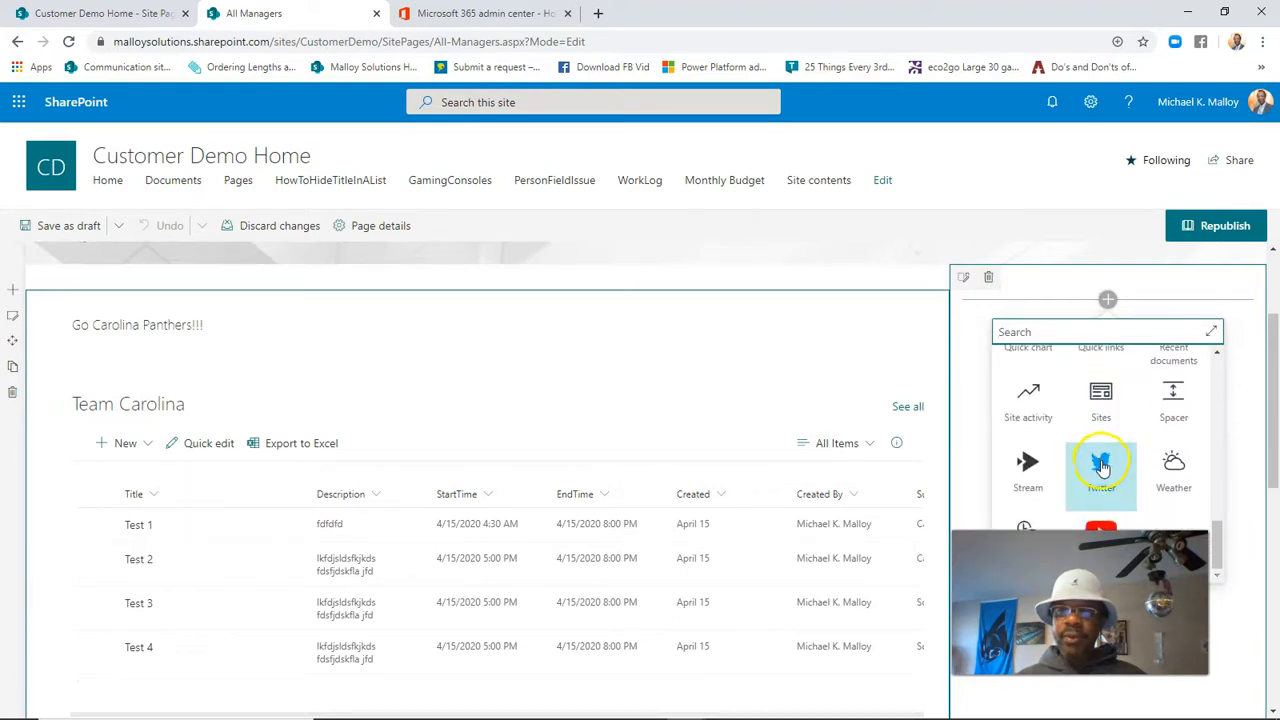
left_click(1100, 465)
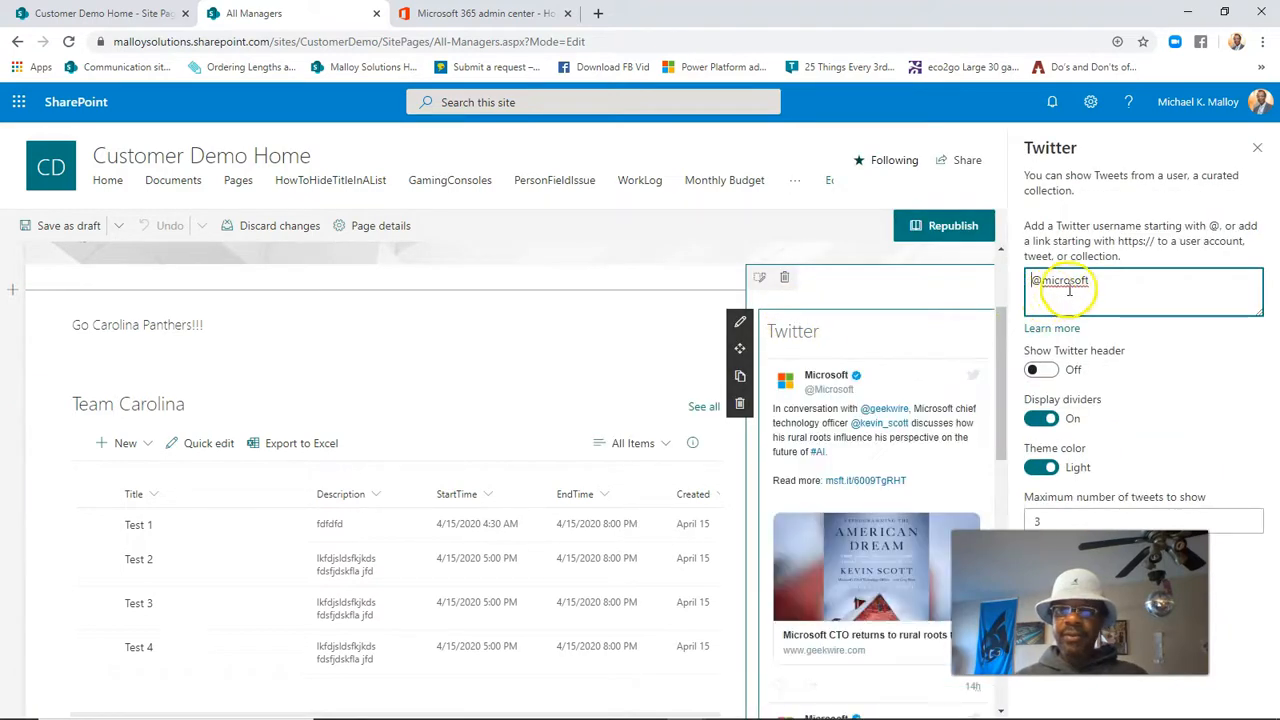
type("@micro")
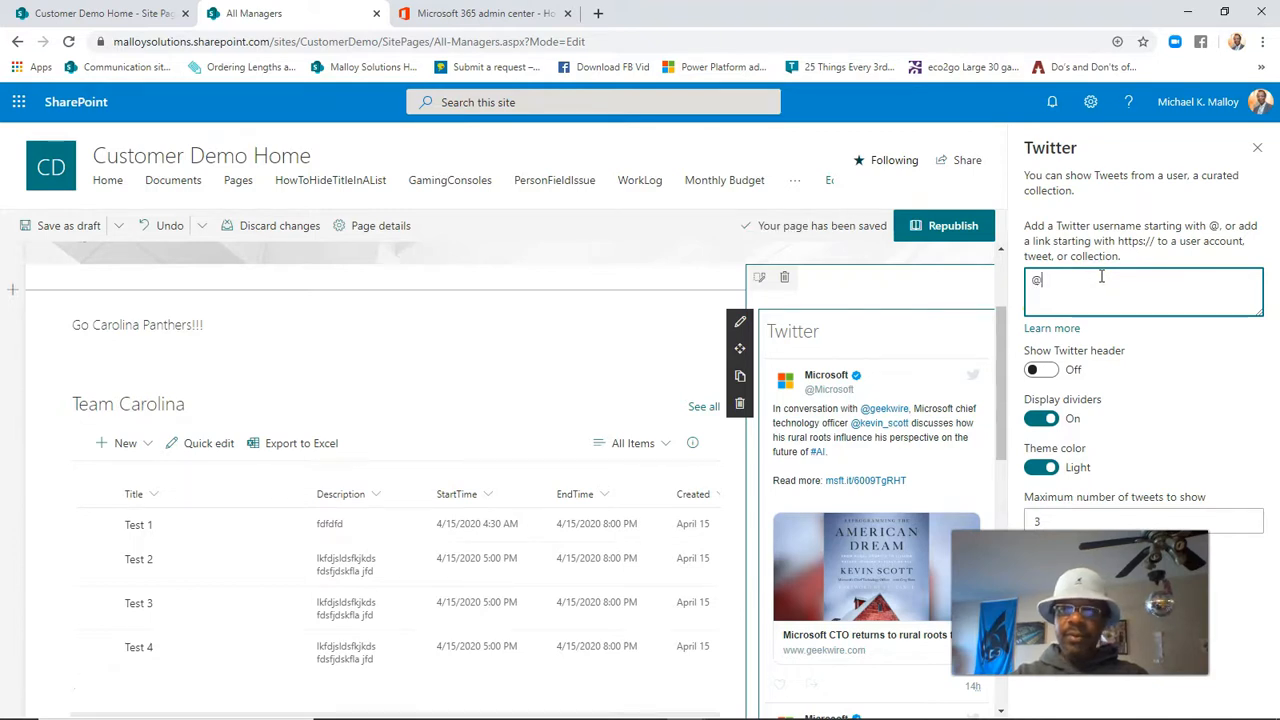
type("realcarolinamic")
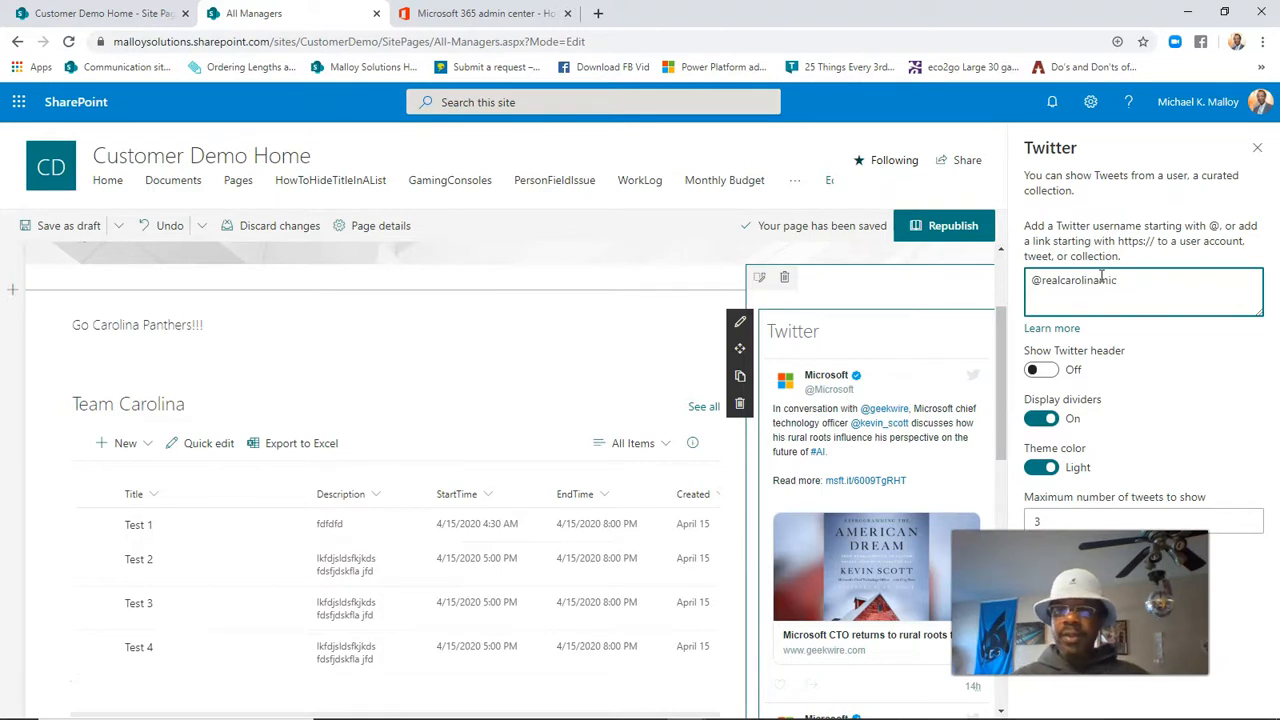
type("@realcarolinamic")
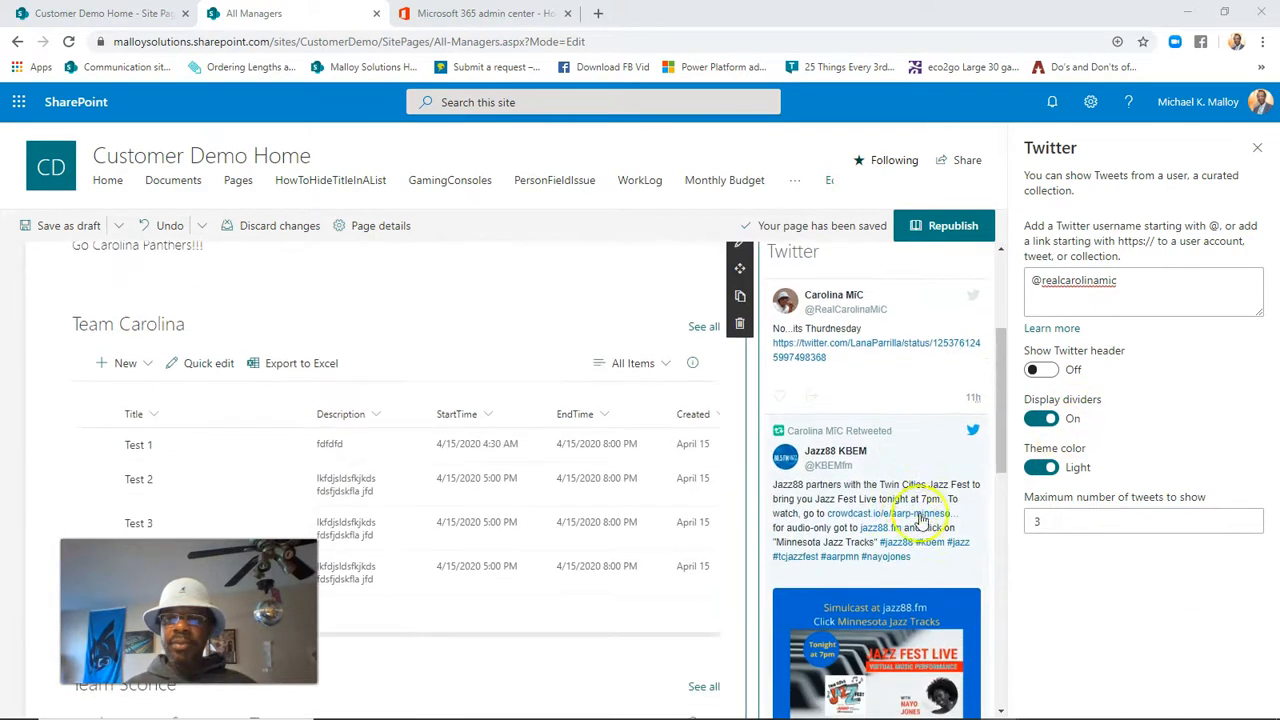
scroll("down", 3)
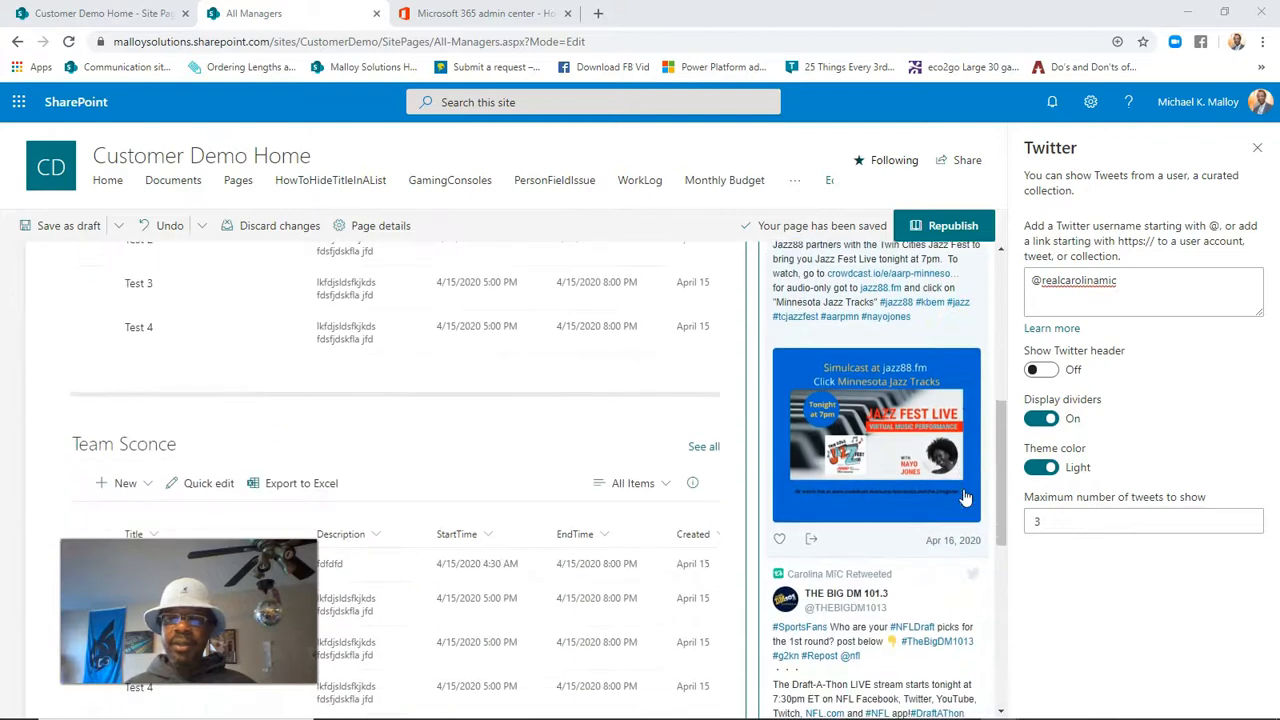
scroll("down", 3)
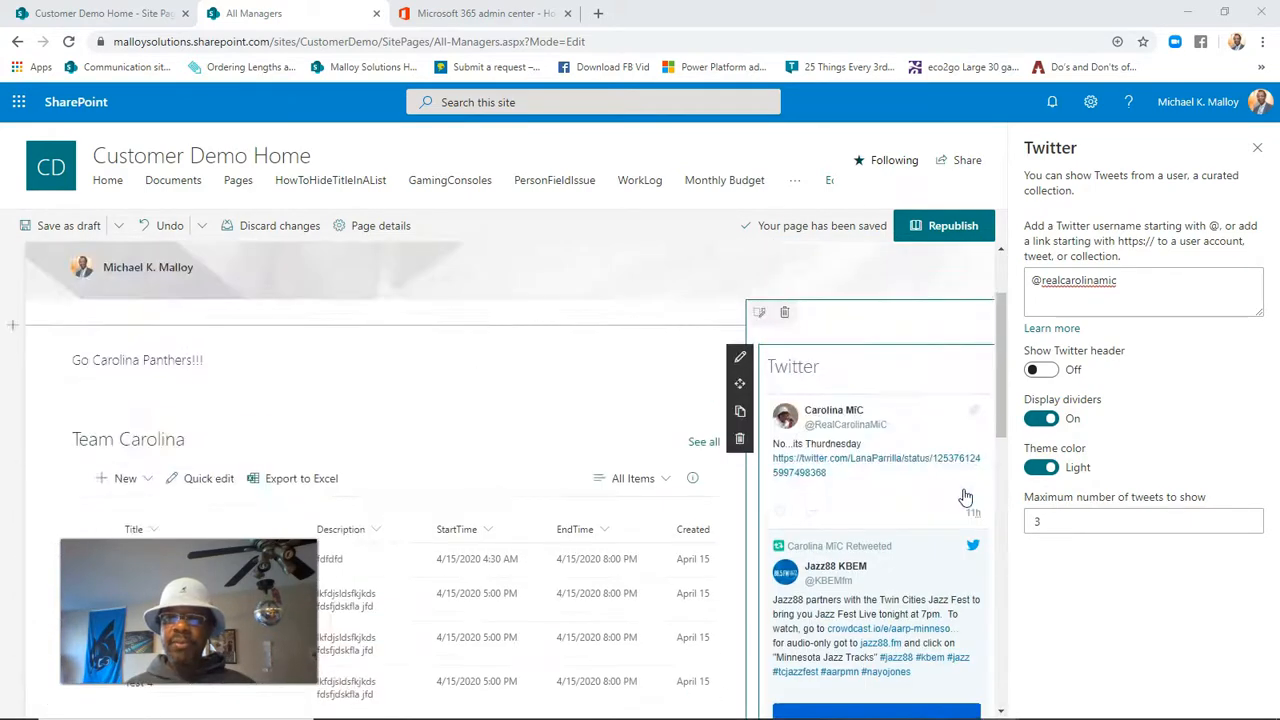
mouse_move(944, 225)
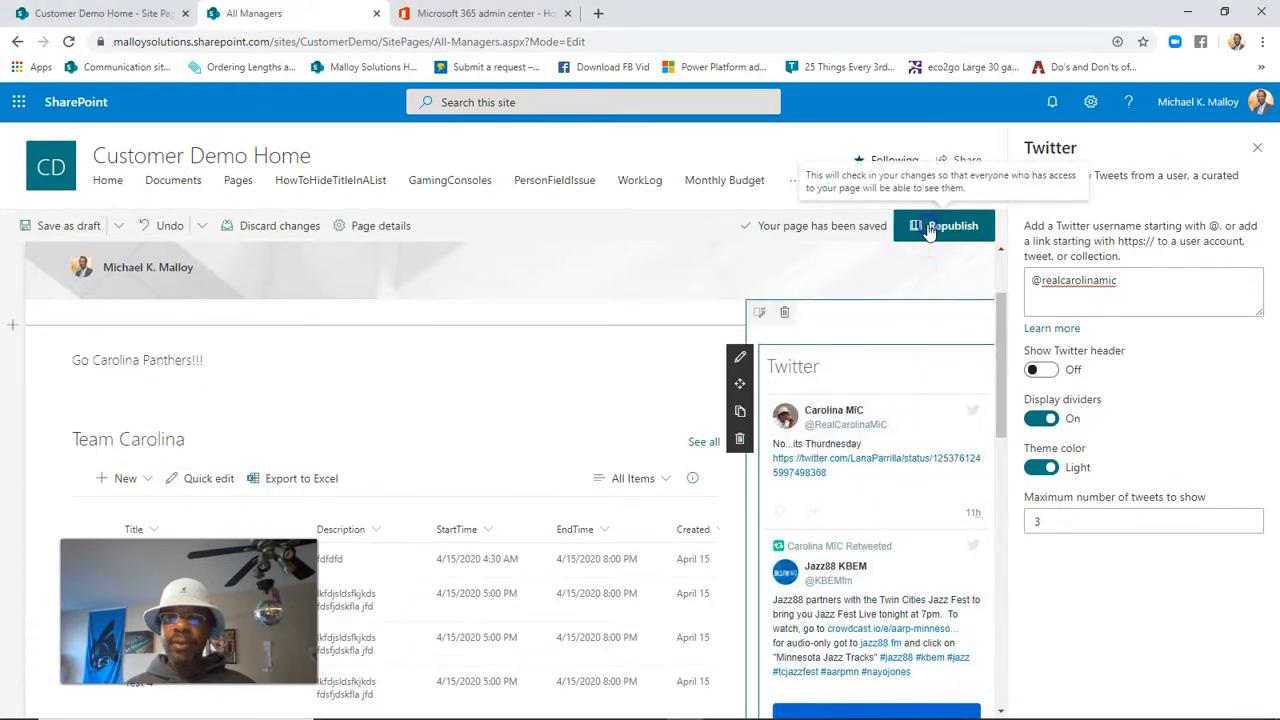
Republish the All Managers page and review the published Twitter feed
left_click(953, 225)
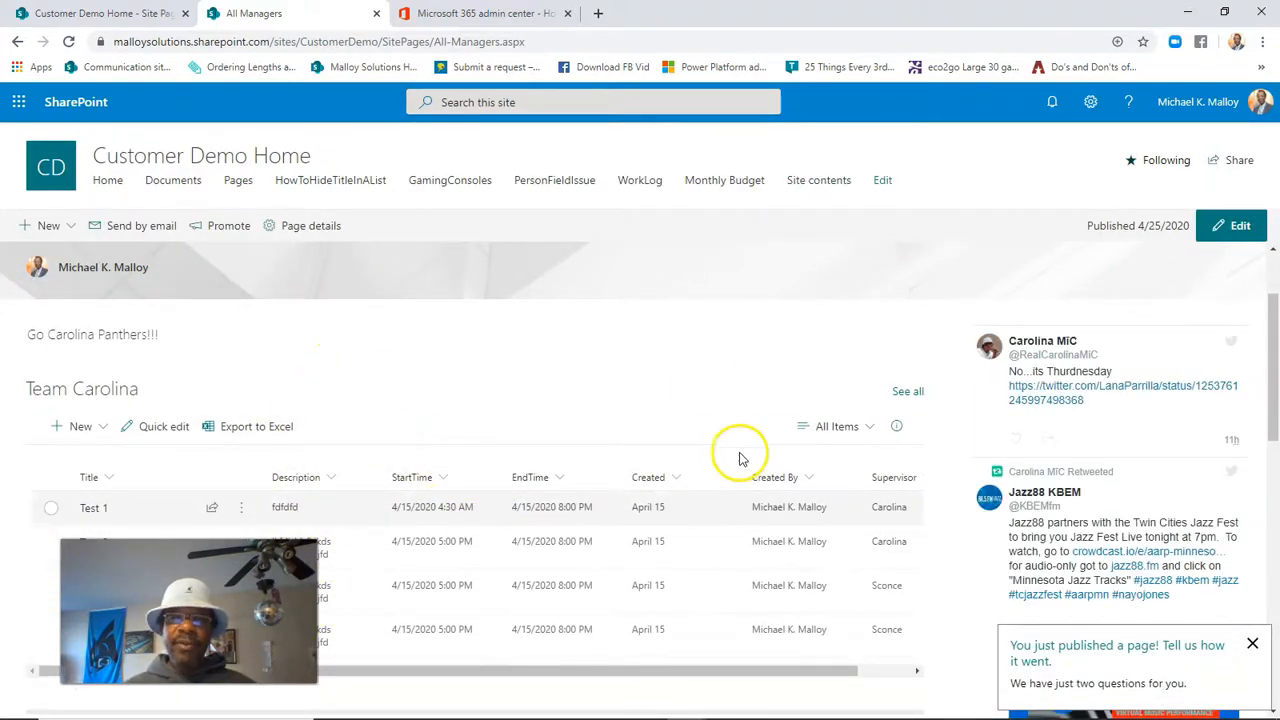
mouse_move(1078, 541)
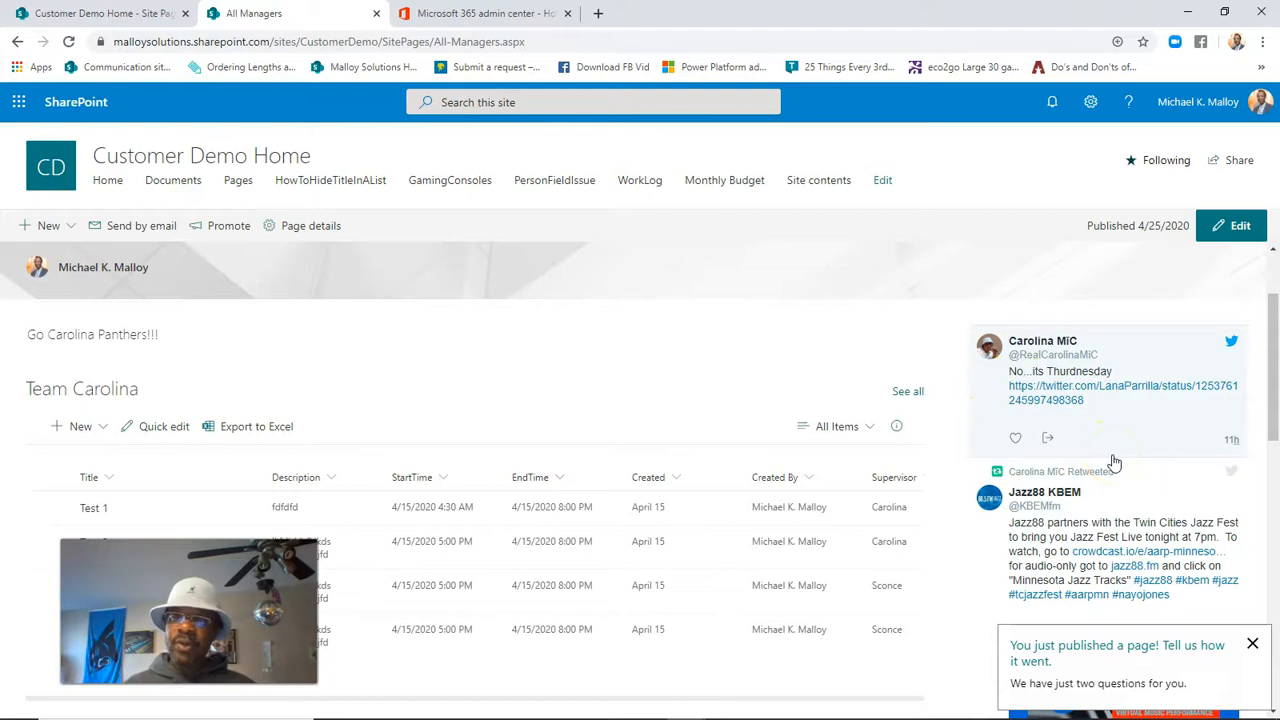
scroll("down", 3)
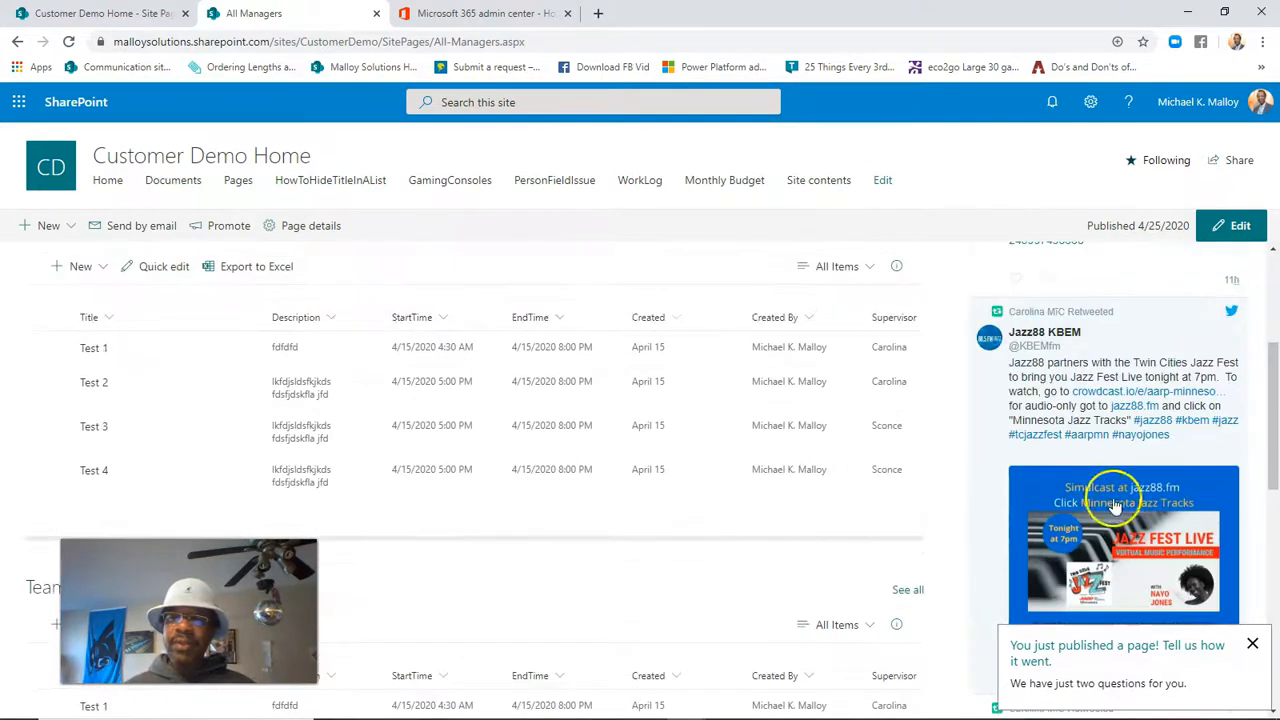
left_click(1252, 644)
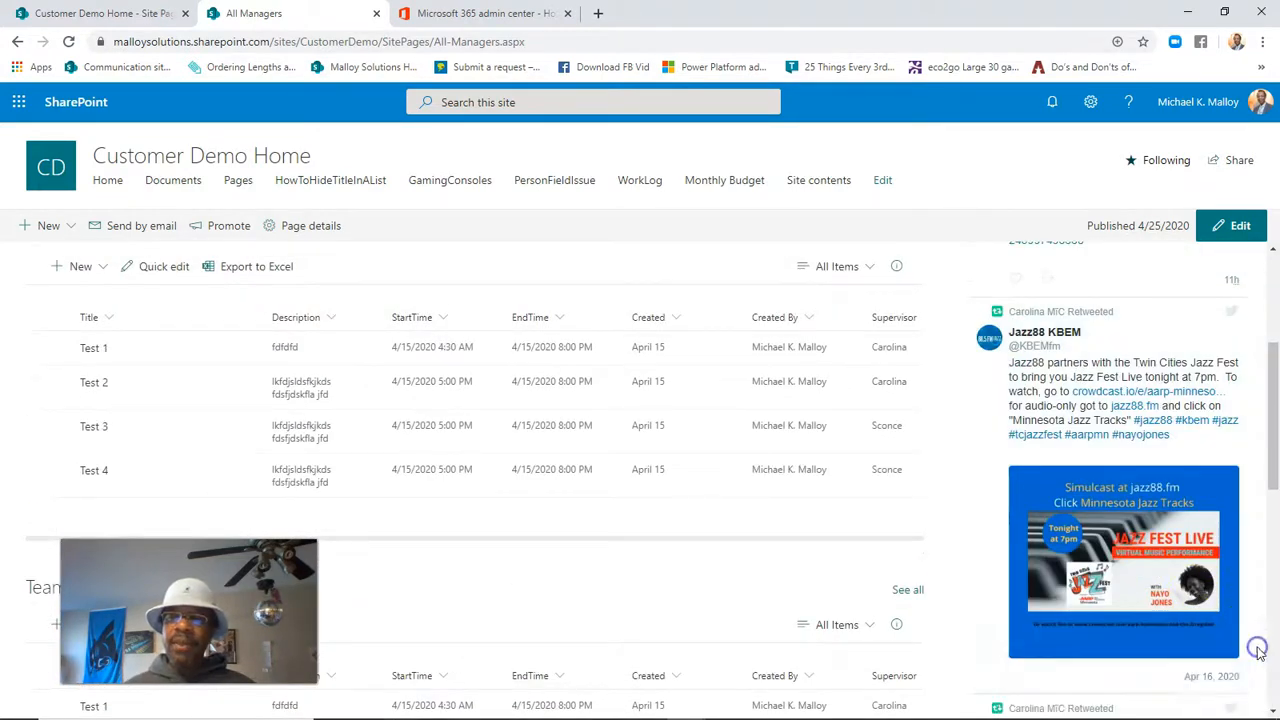